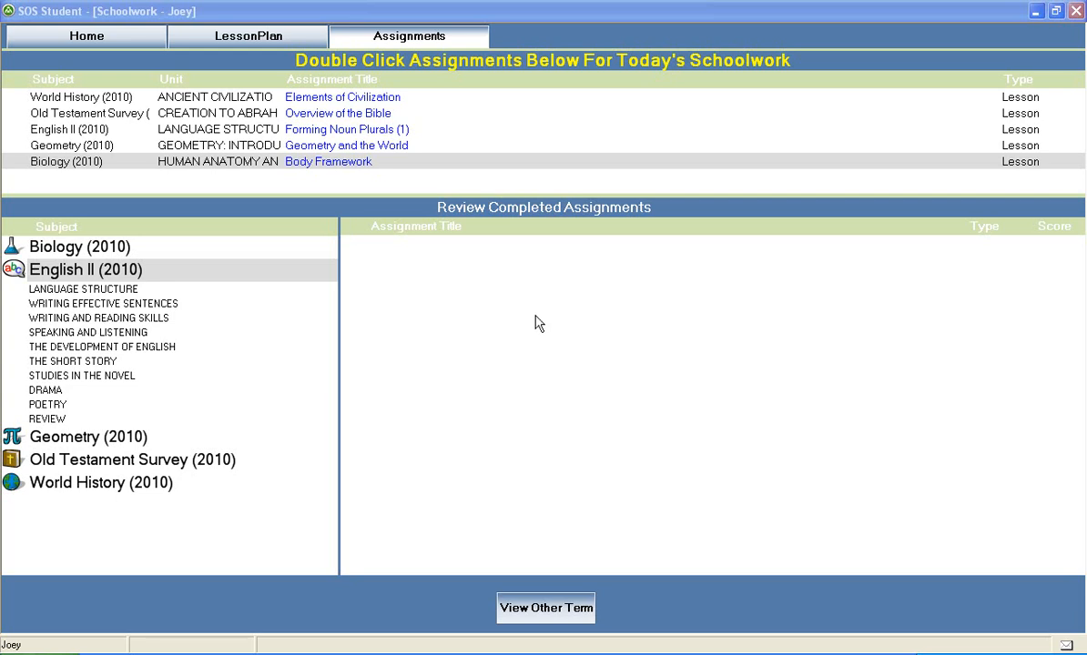
pyautogui.moveTo(387, 257)
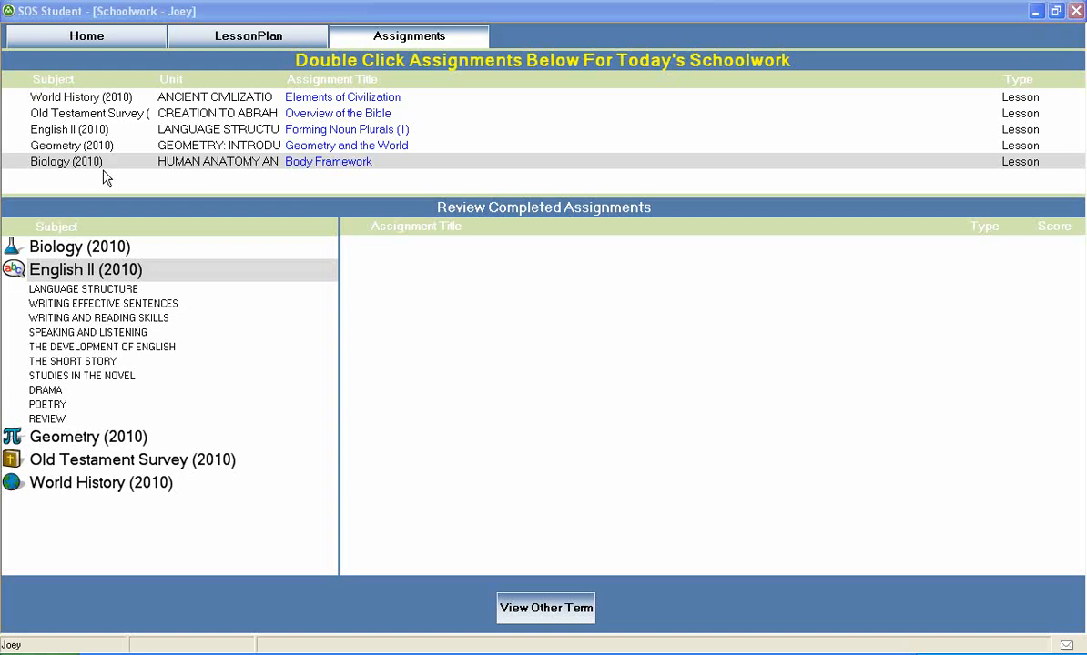
pyautogui.moveTo(91, 277)
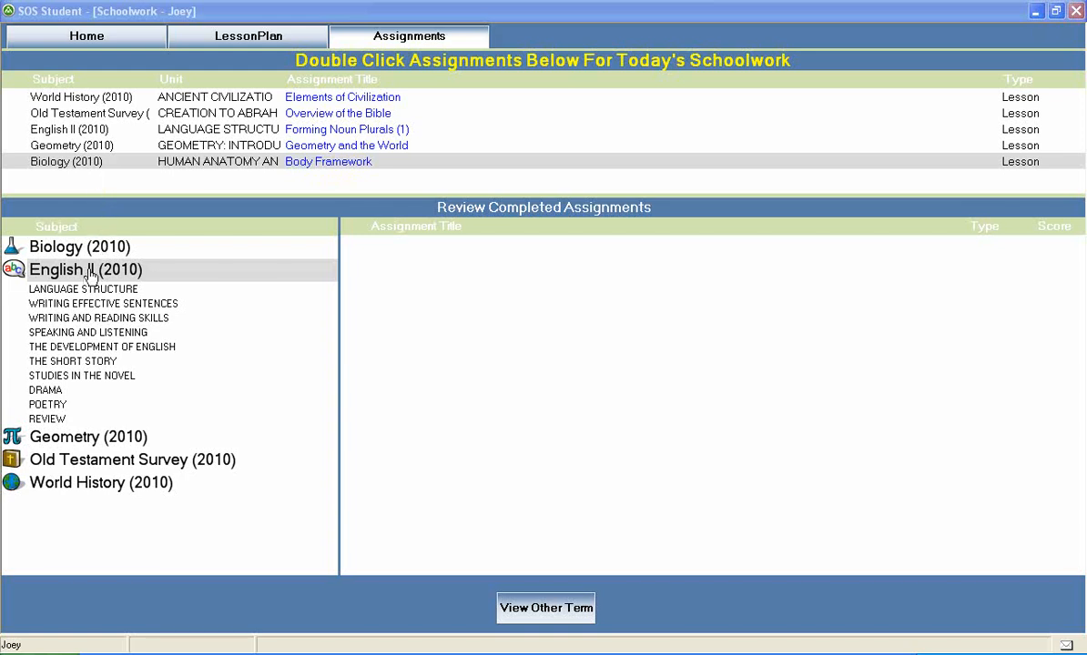
pyautogui.moveTo(87, 280)
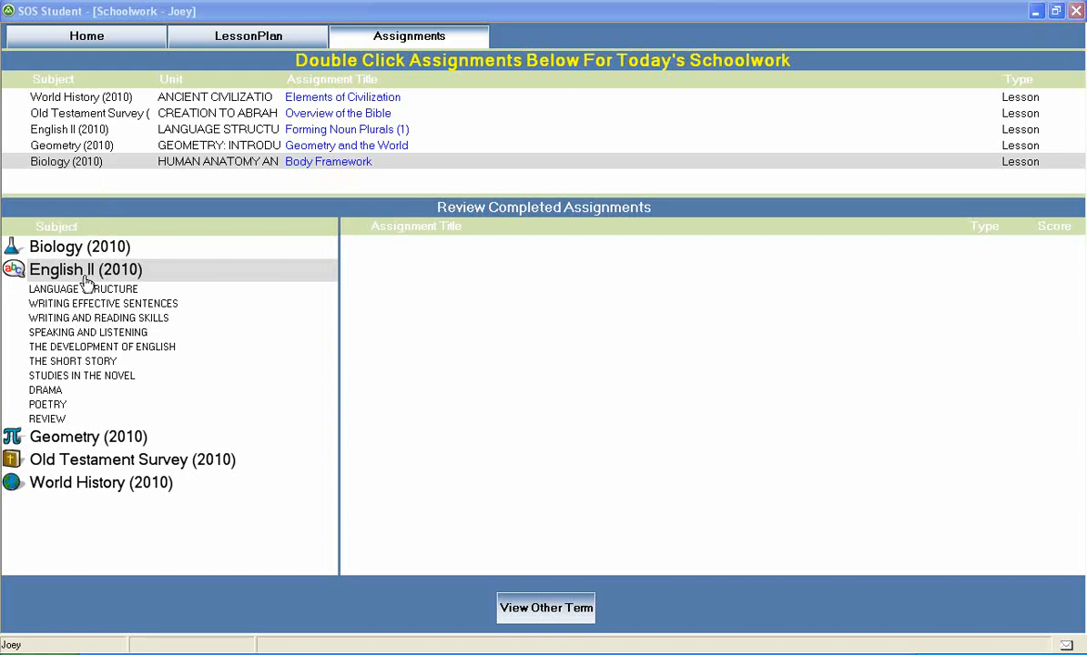
pyautogui.moveTo(114, 281)
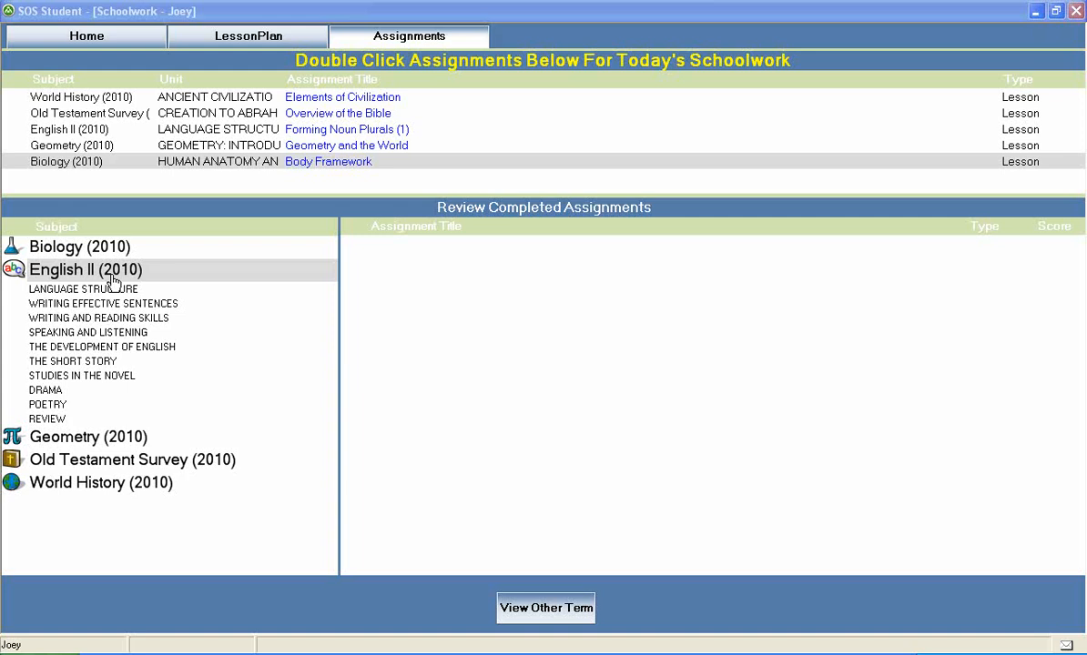
pyautogui.moveTo(111, 298)
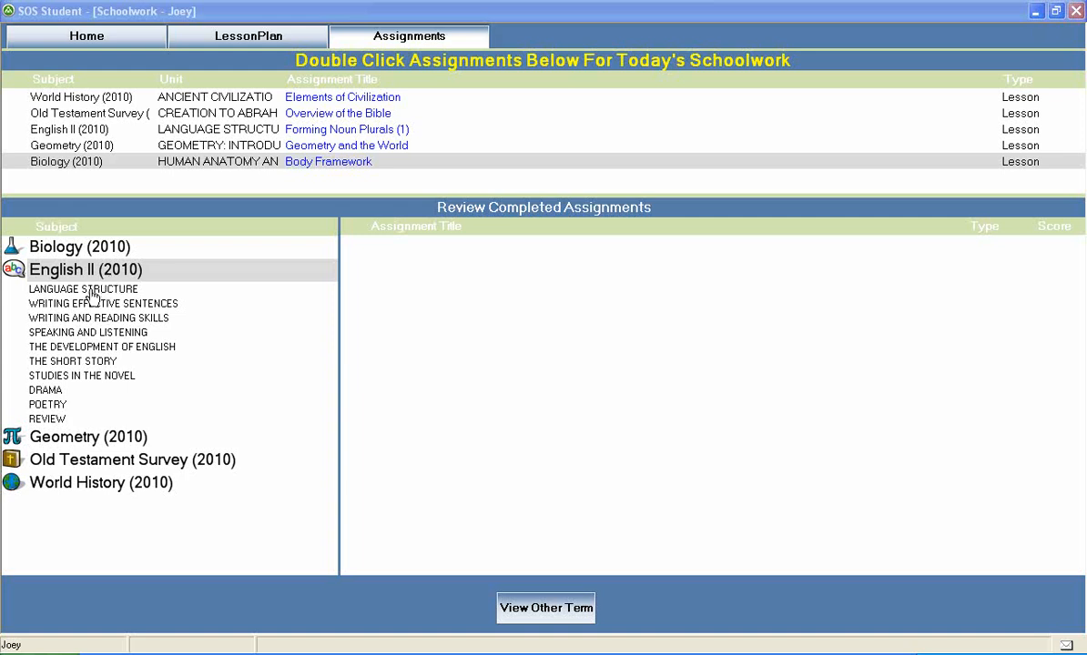
pyautogui.moveTo(84, 381)
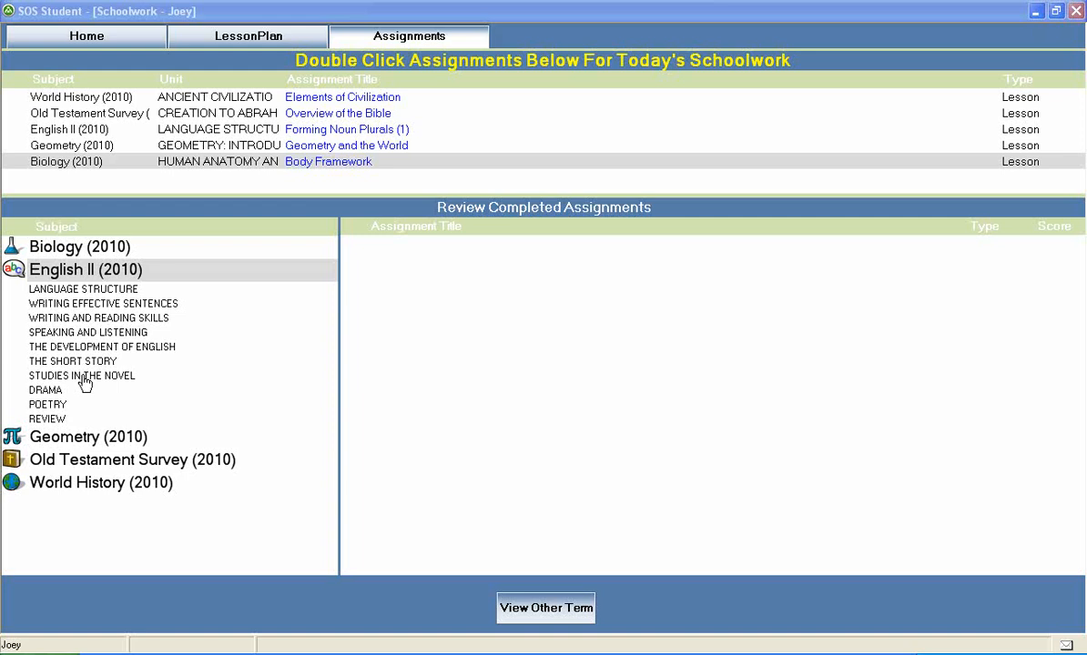
pyautogui.moveTo(85, 428)
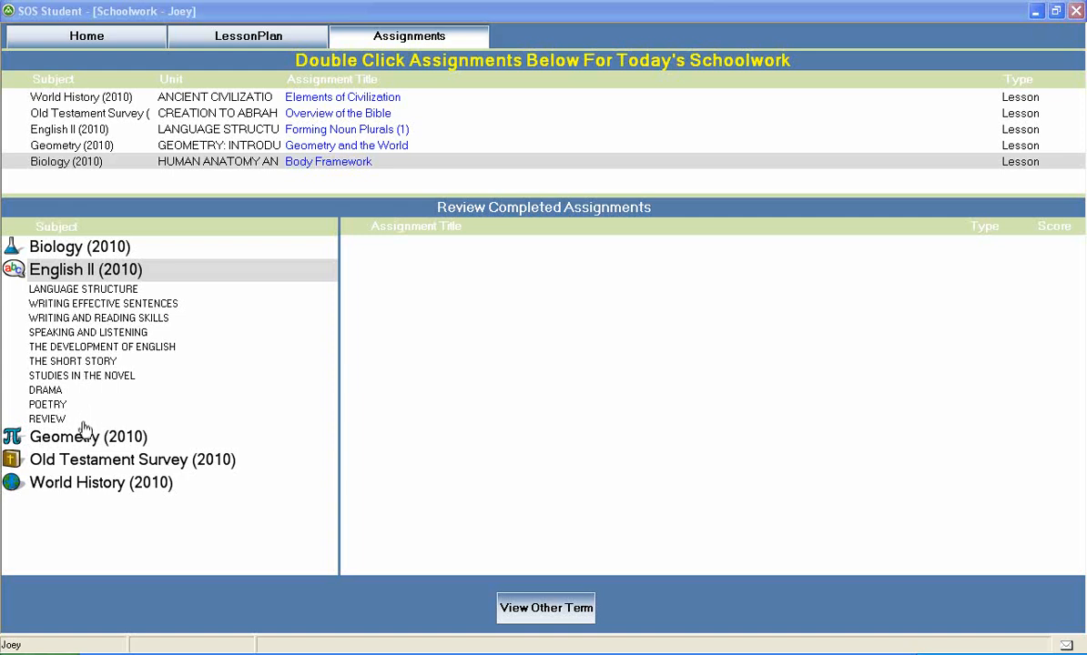
pyautogui.moveTo(85, 398)
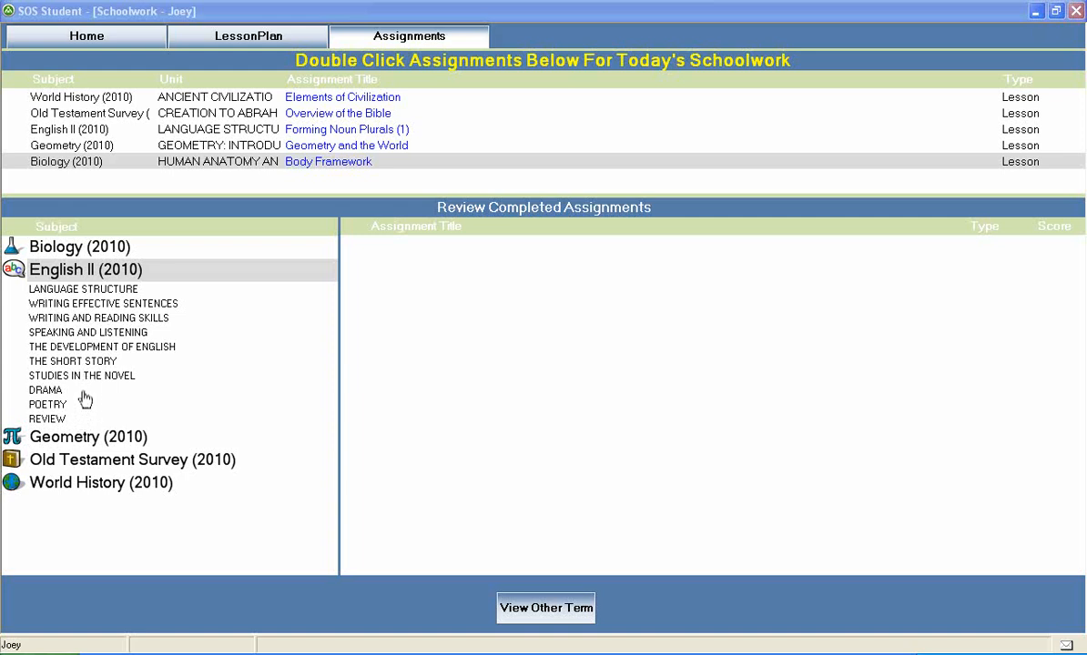
pyautogui.moveTo(63, 298)
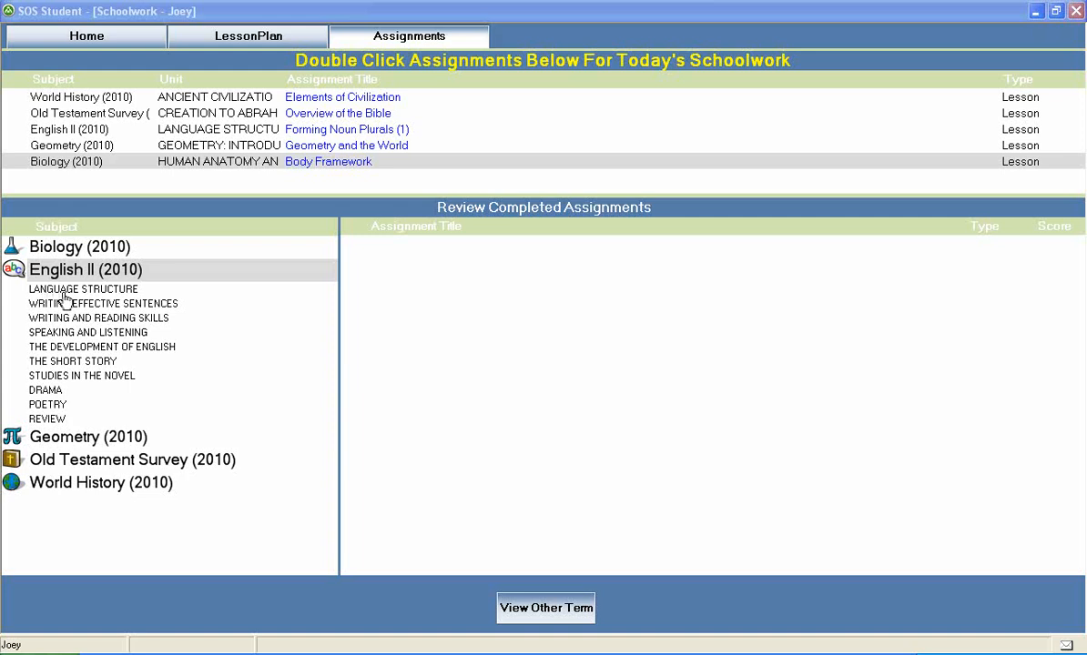
pyautogui.moveTo(61, 334)
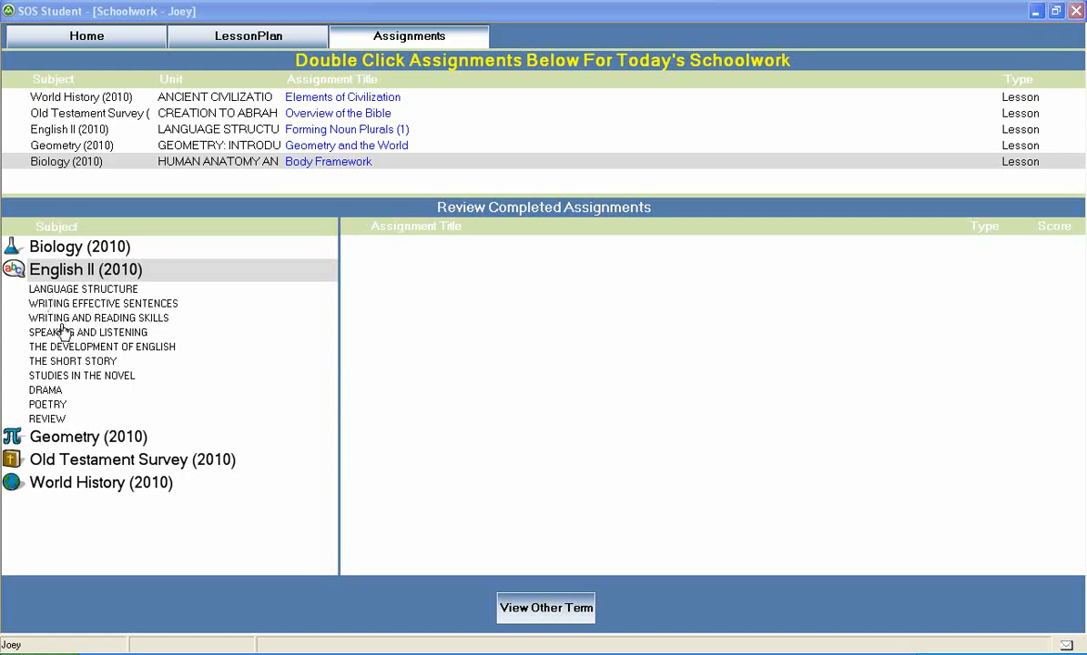
pyautogui.moveTo(48, 353)
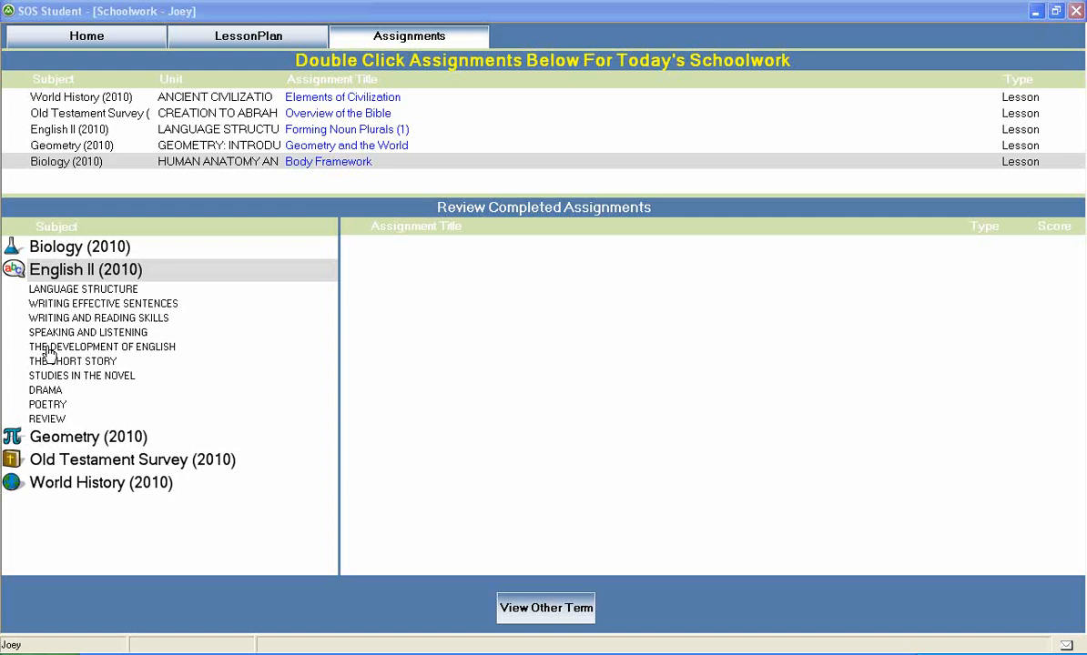
pyautogui.moveTo(59, 373)
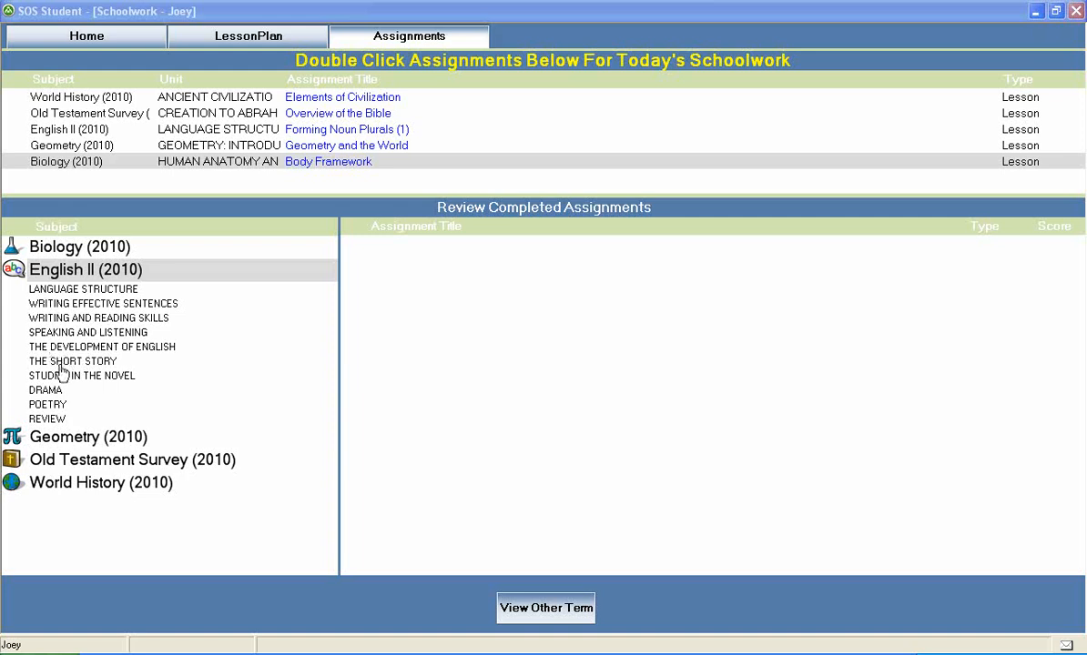
pyautogui.moveTo(62, 398)
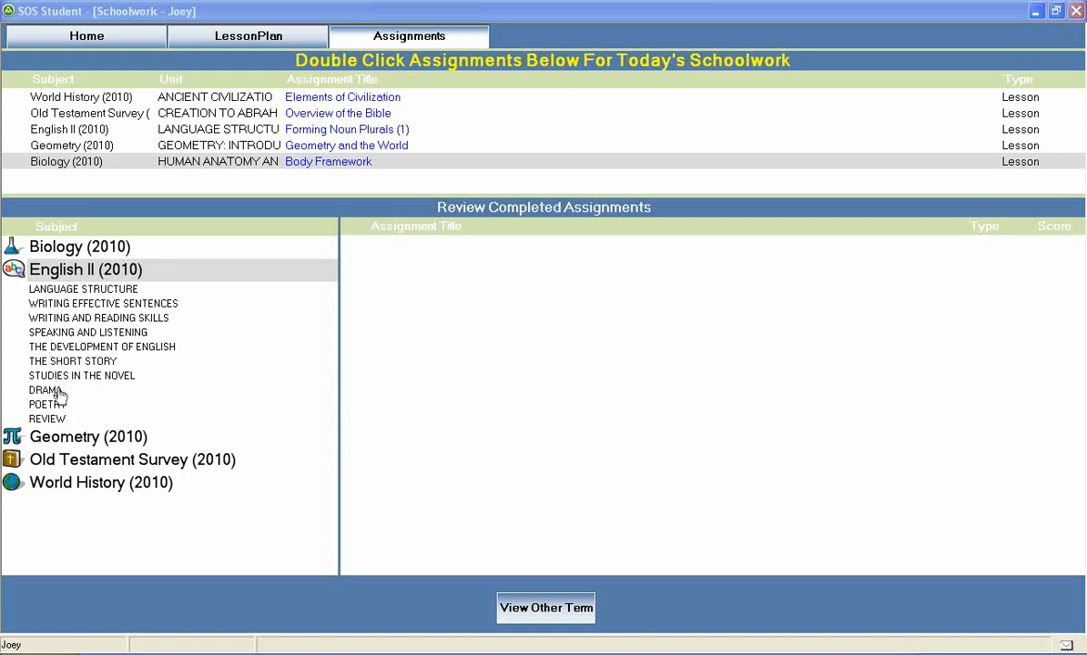
pyautogui.moveTo(62, 419)
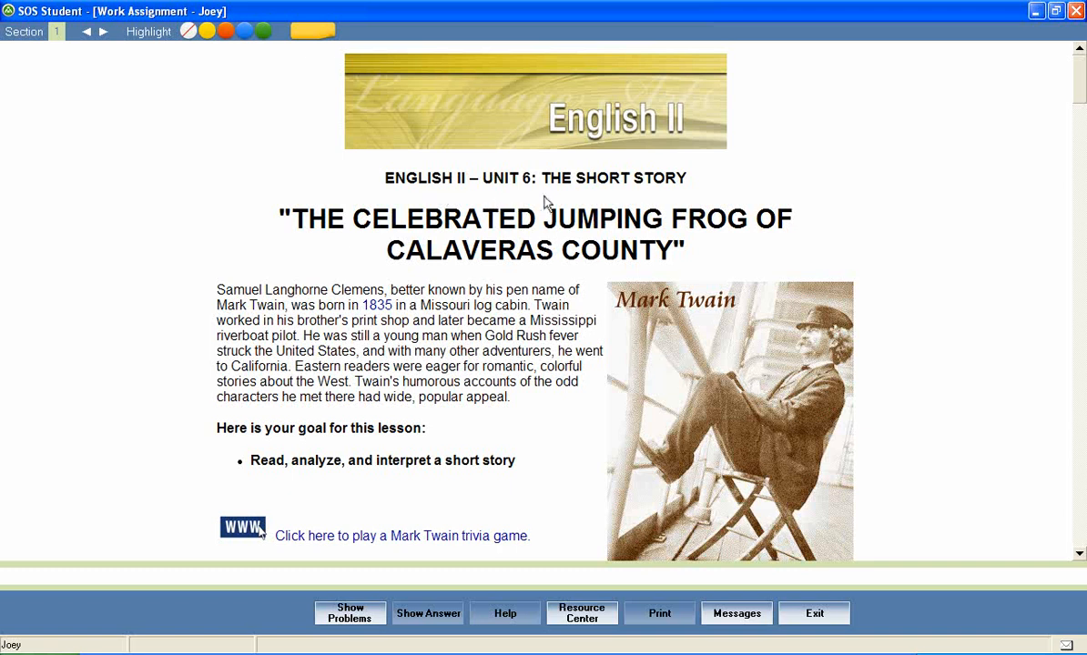
pyautogui.moveTo(343, 193)
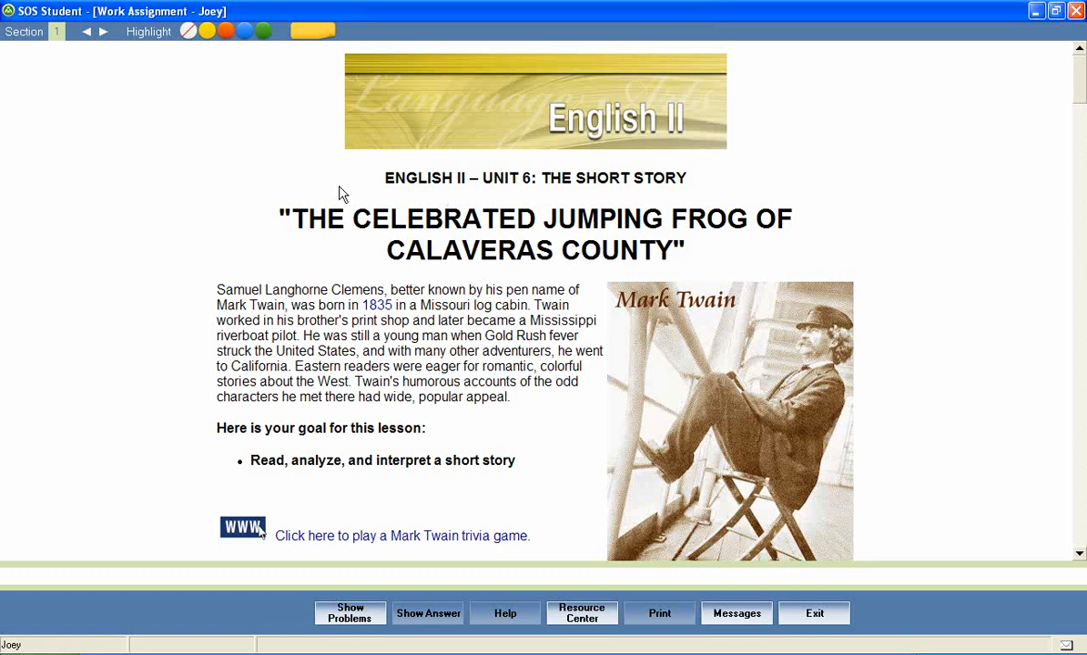
pyautogui.moveTo(330, 233)
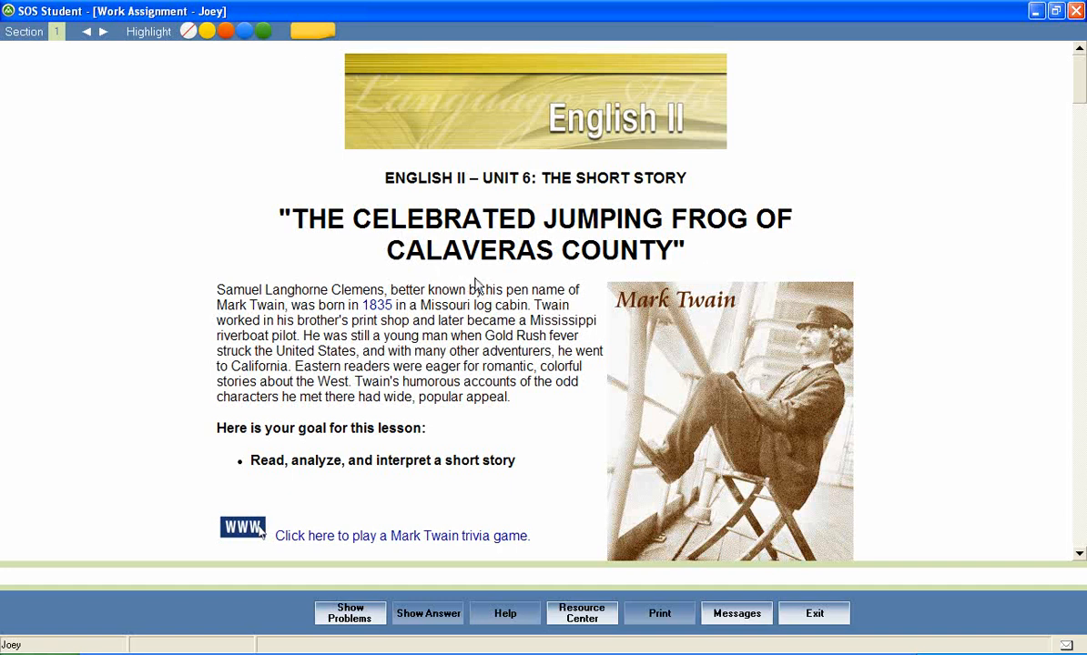
pyautogui.moveTo(671, 275)
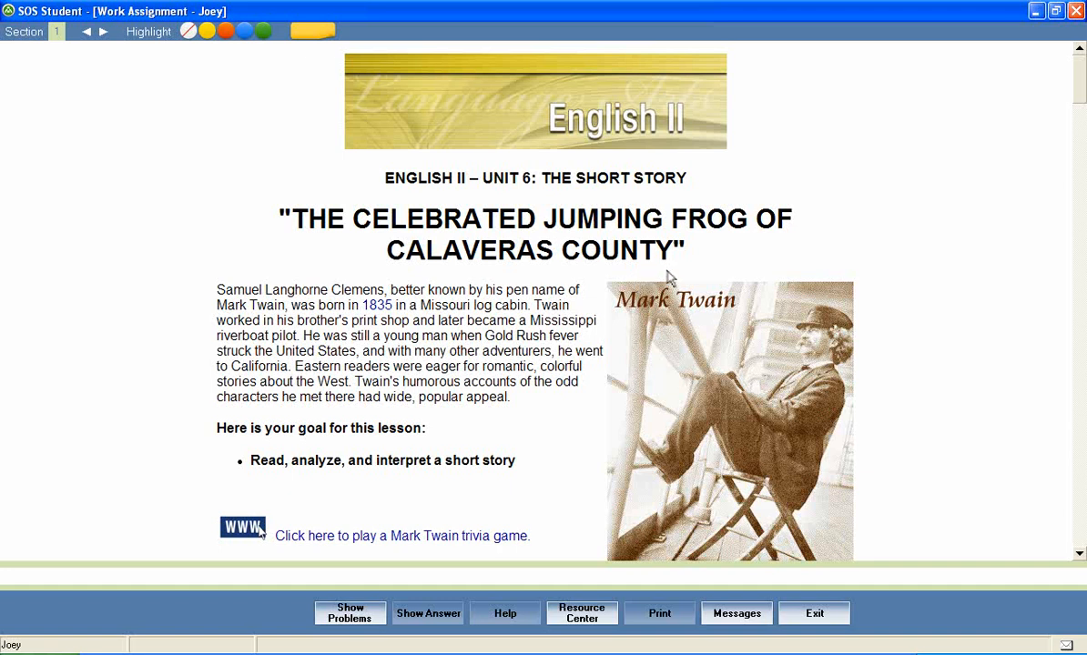
pyautogui.moveTo(199, 265)
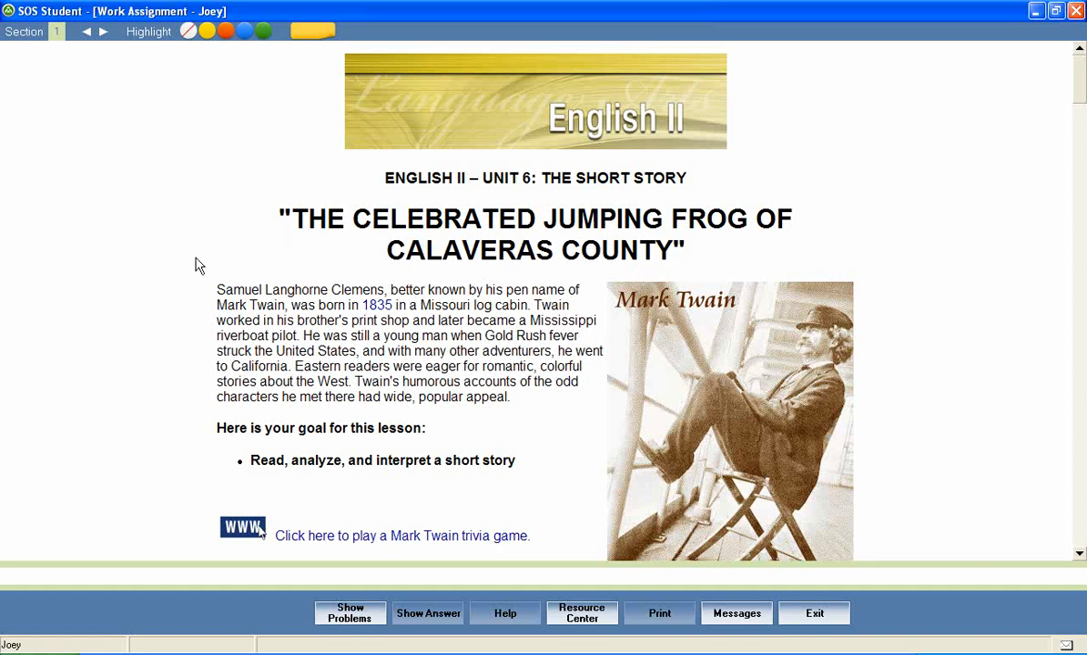
pyautogui.moveTo(634, 429)
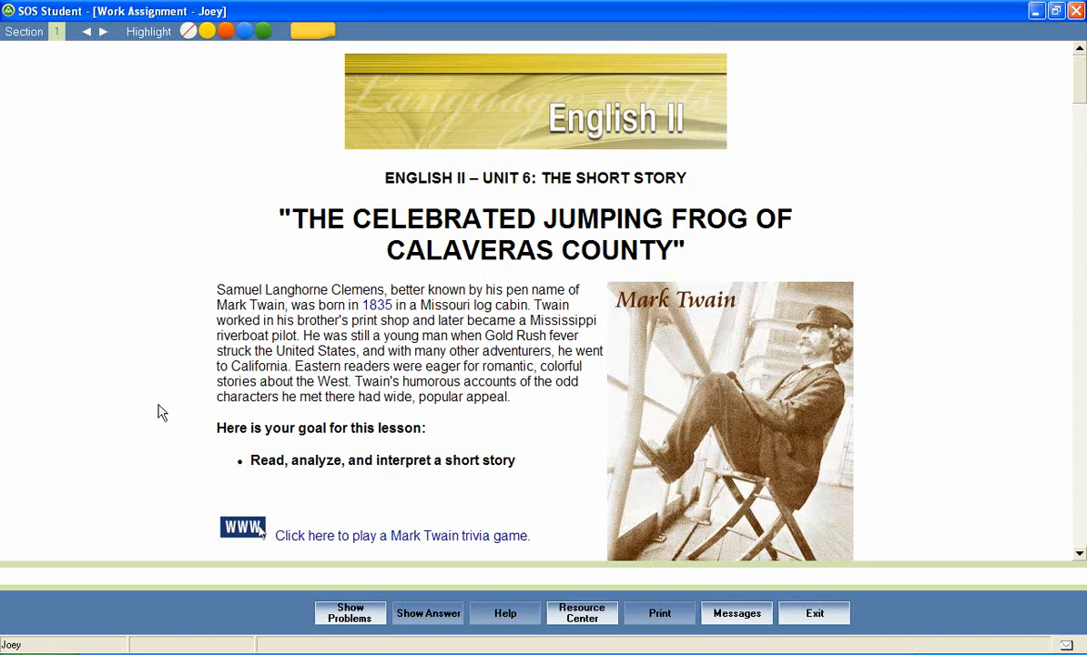
pyautogui.moveTo(293, 451)
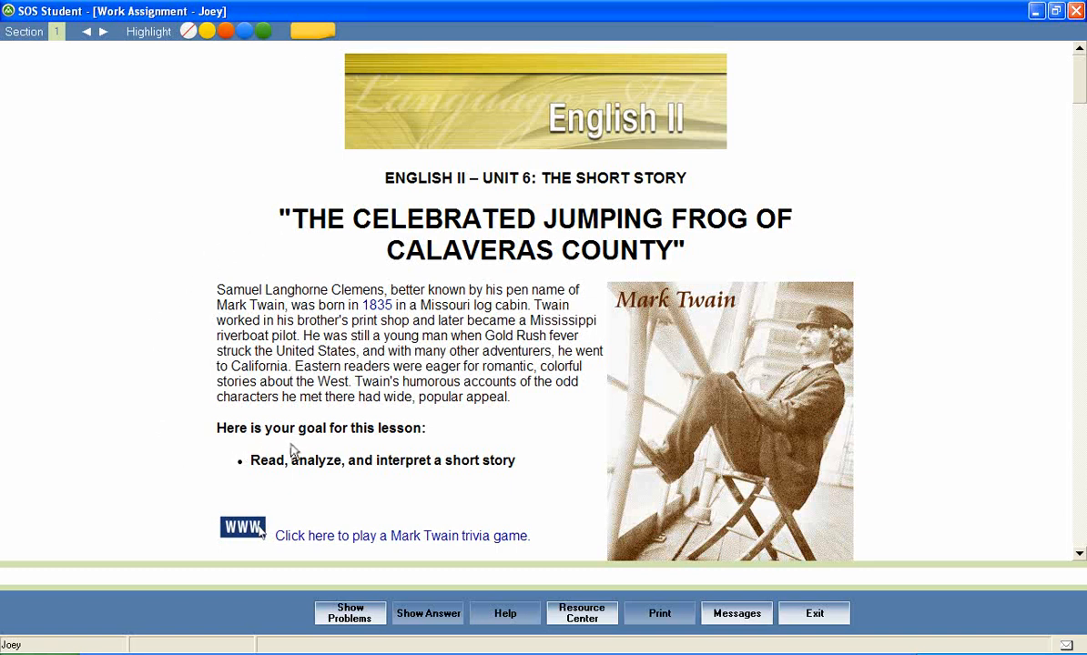
pyautogui.moveTo(417, 449)
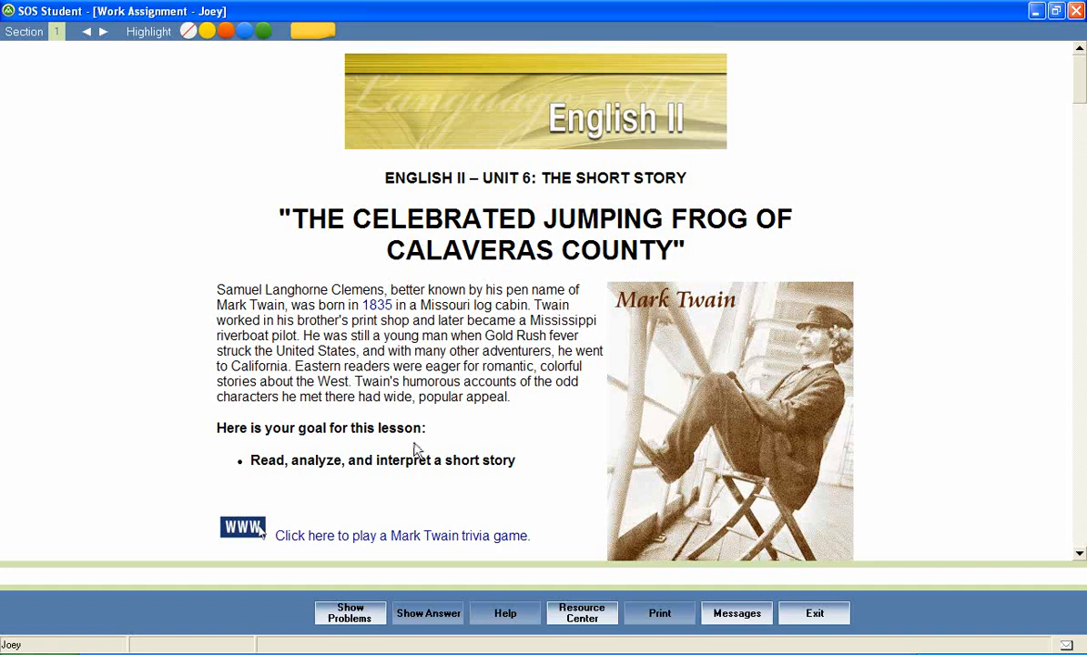
pyautogui.moveTo(238, 482)
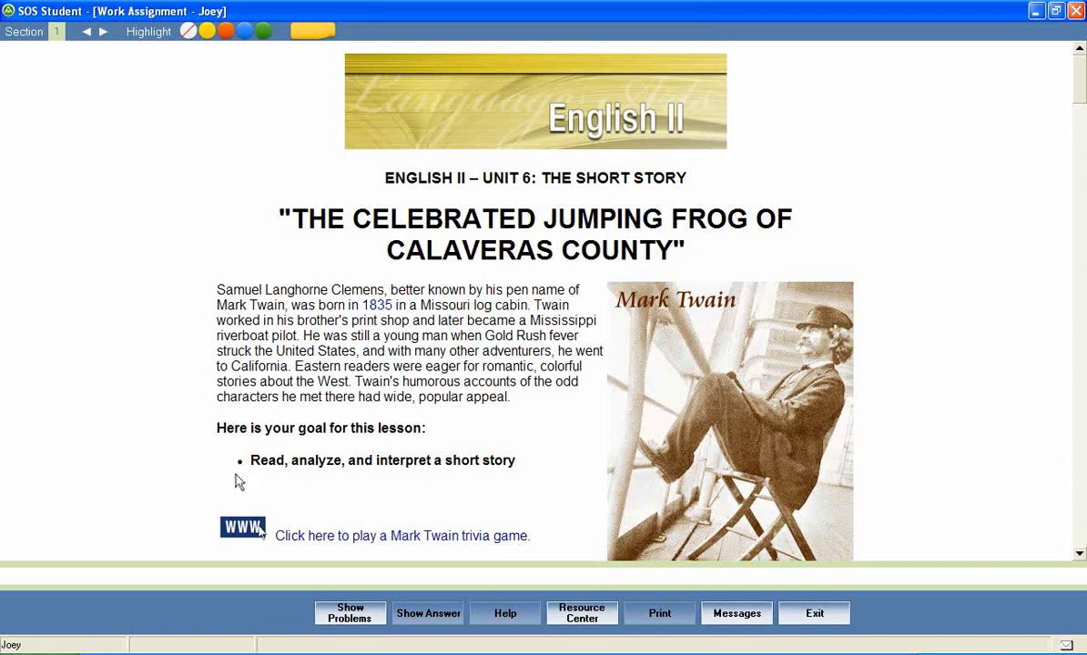
pyautogui.moveTo(392, 487)
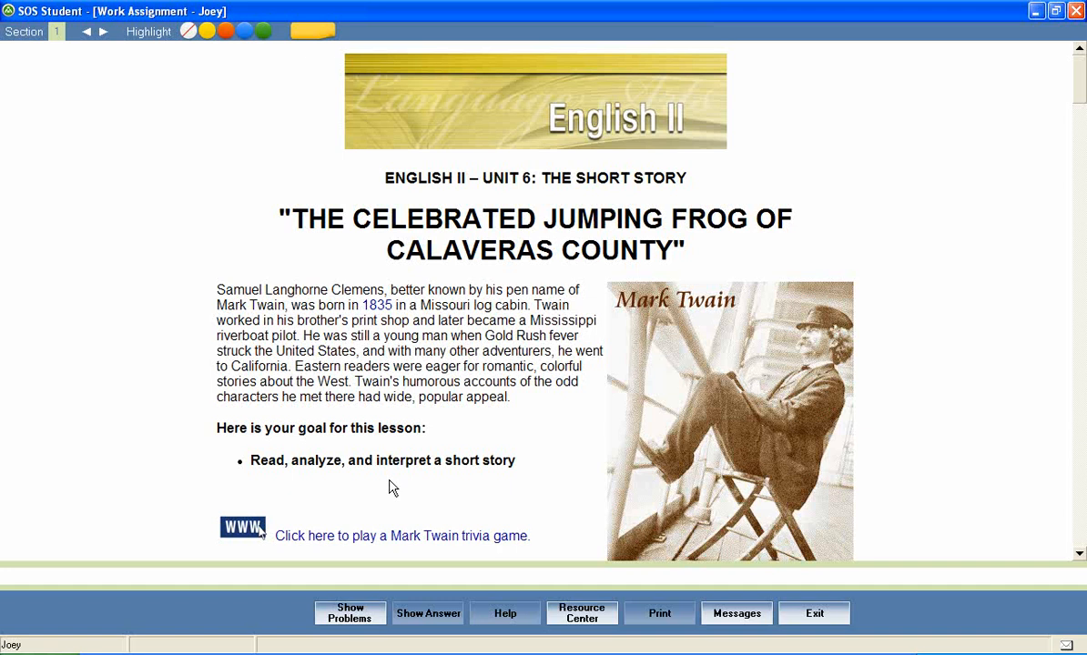
pyautogui.moveTo(510, 487)
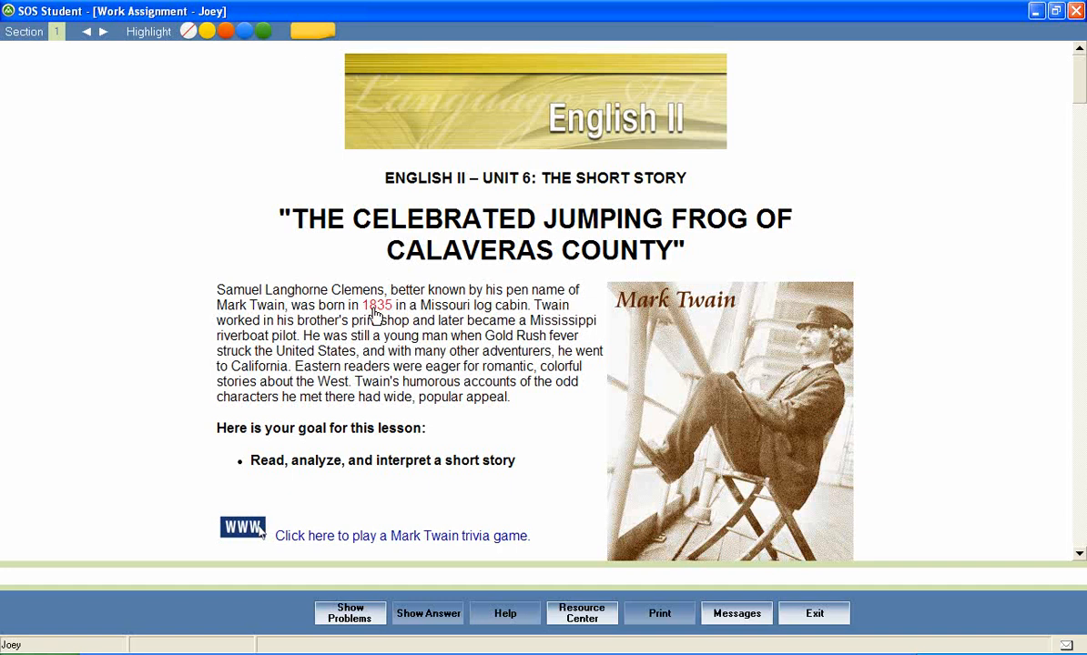
# Step: Open the 1835 timeline and view the Romantic Period of Music entry (AD 1815–1910)
pyautogui.click(375, 305)
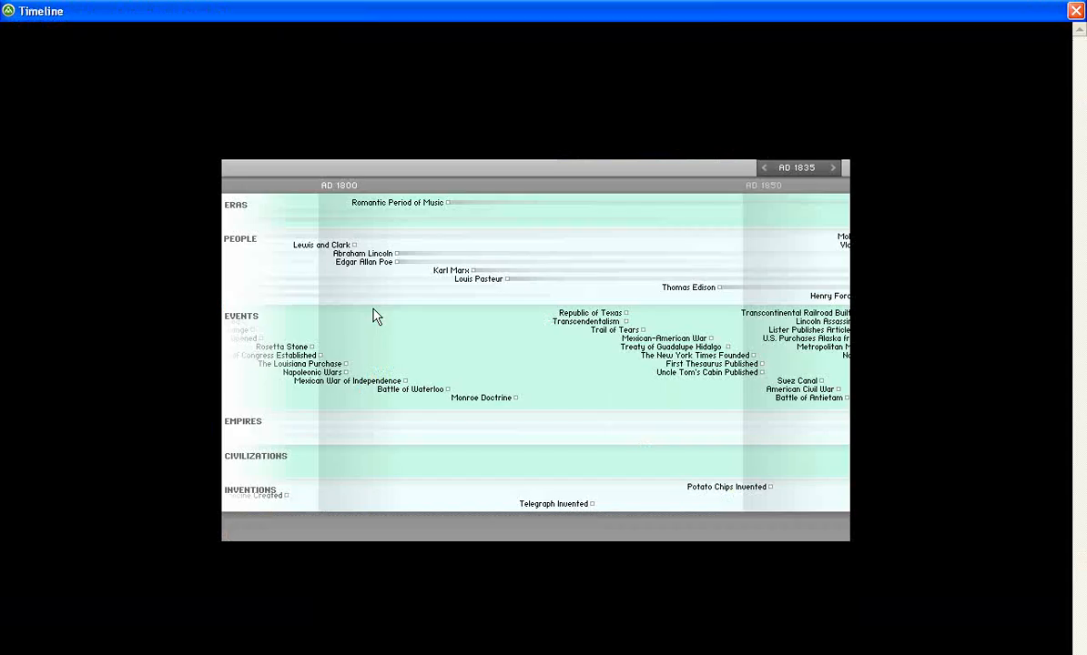
pyautogui.moveTo(414, 275)
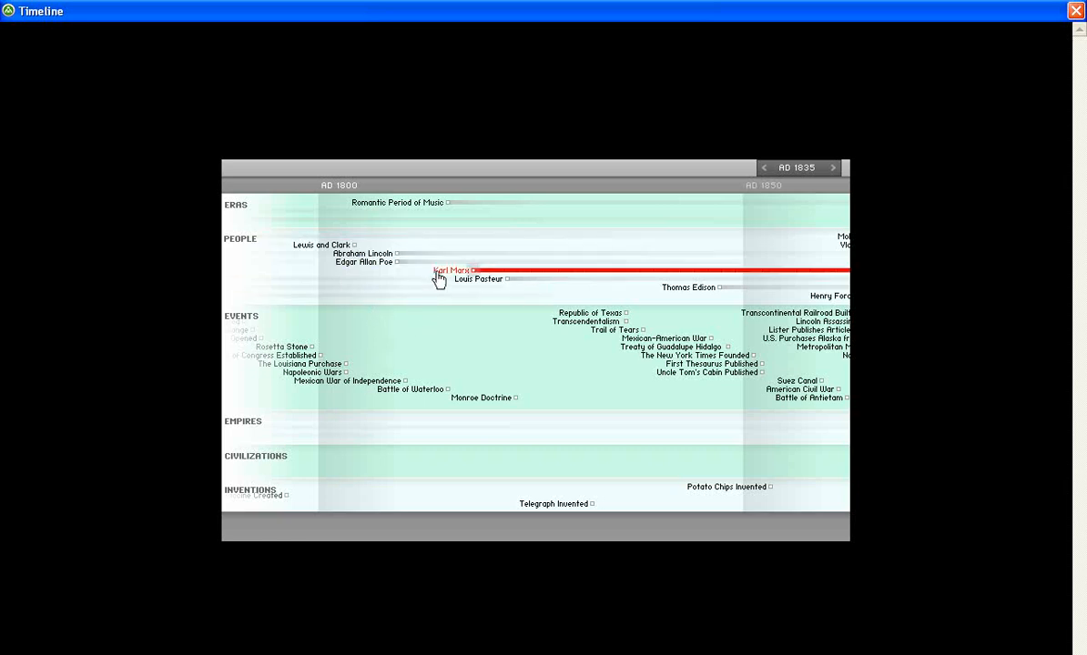
pyautogui.moveTo(567, 354)
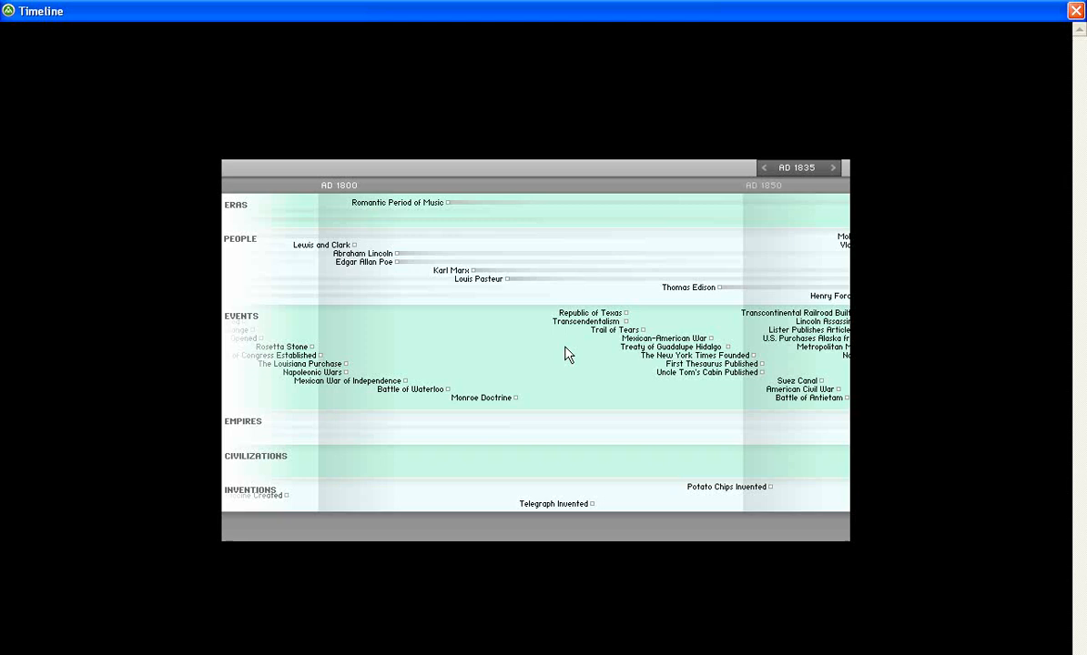
pyautogui.moveTo(610, 460)
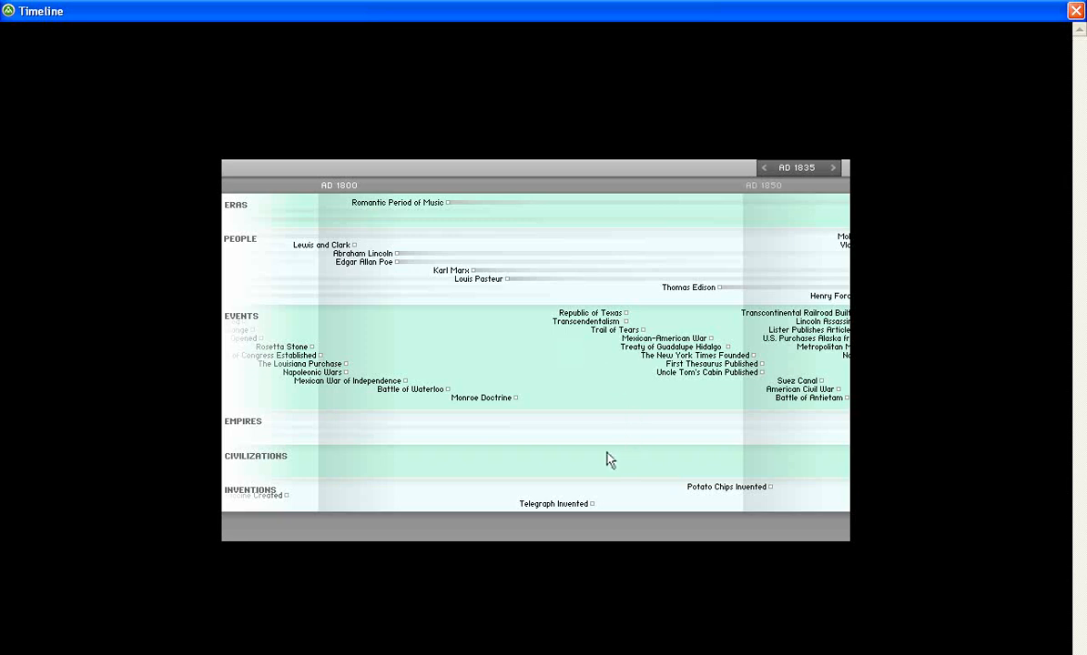
pyautogui.click(397, 202)
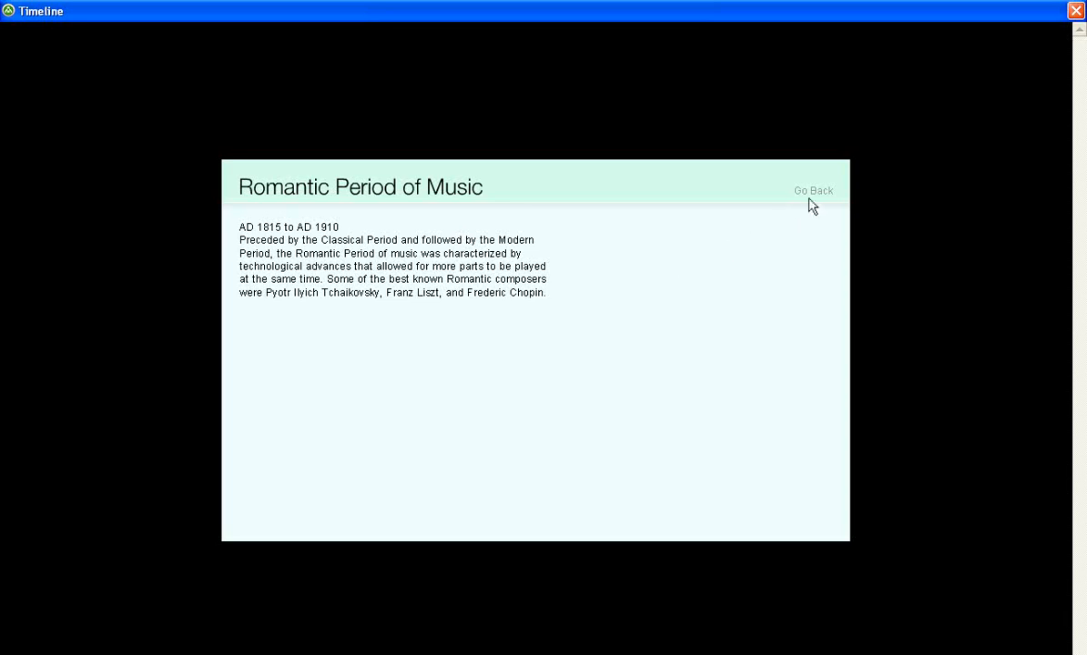
pyautogui.moveTo(1077, 11)
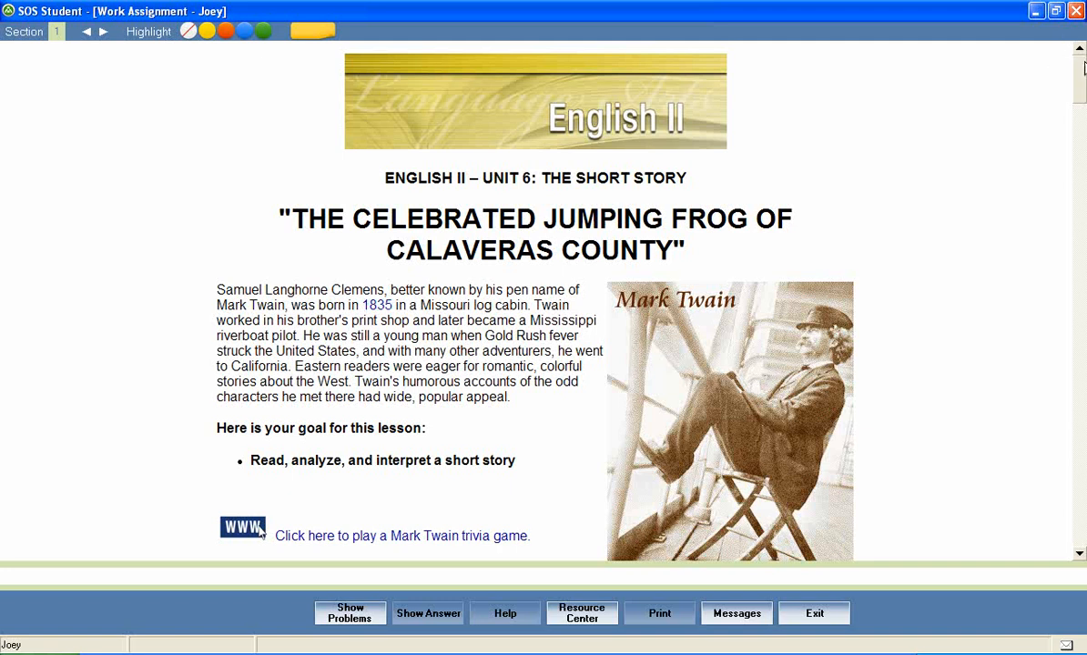
# Step: Scroll the lesson page down to the trivia game link and Mark Twain video
pyautogui.scroll(-3)
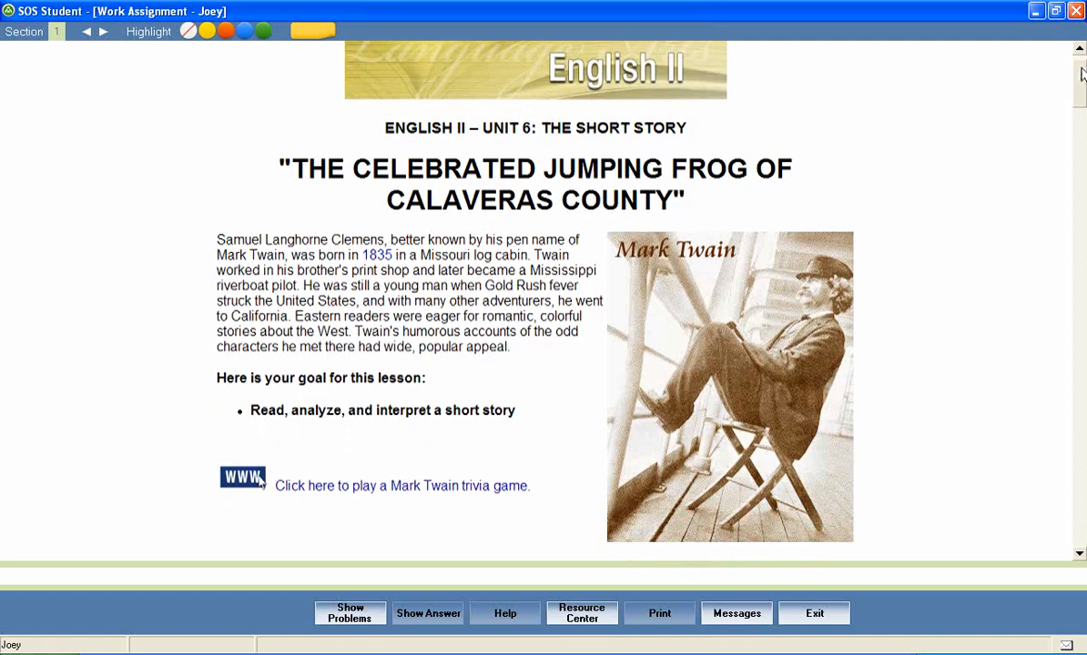
pyautogui.scroll(-3)
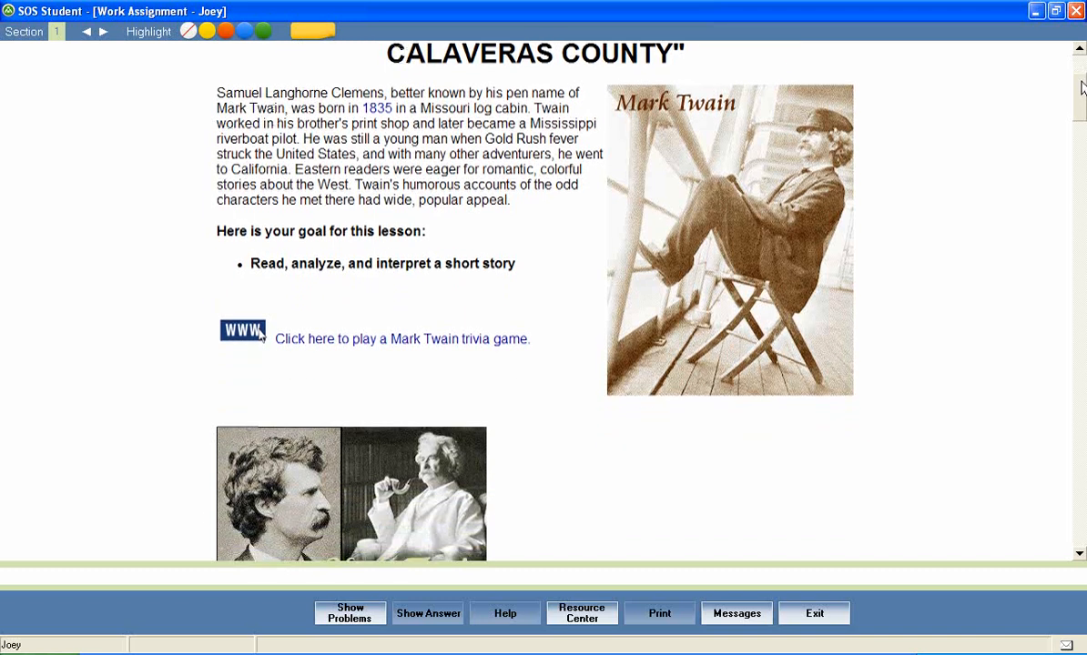
pyautogui.scroll(-3)
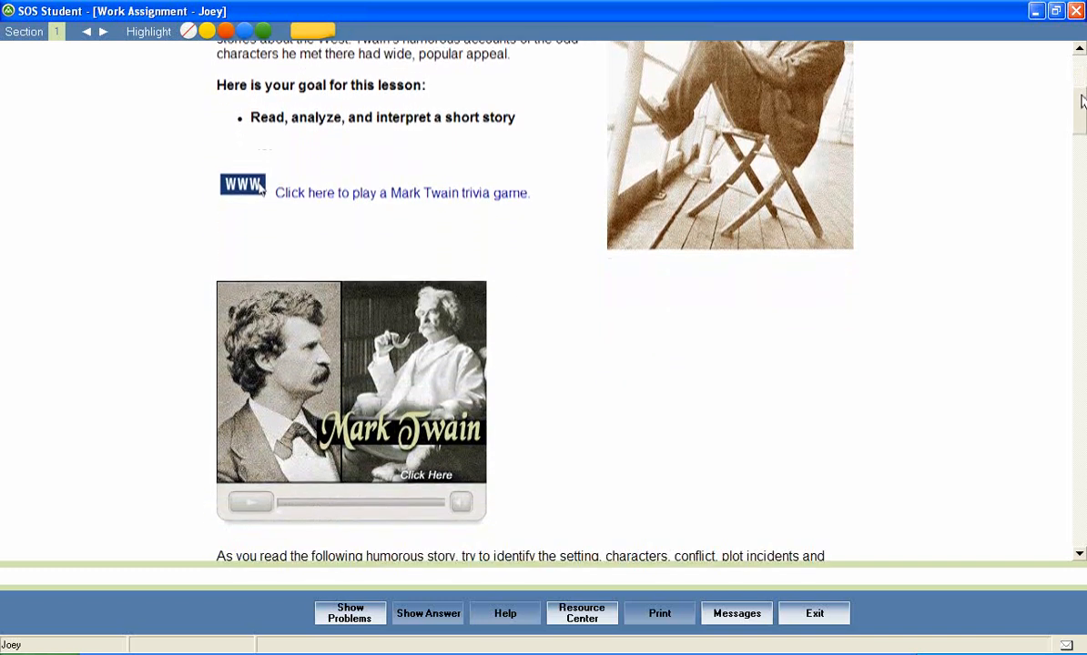
pyautogui.scroll(-3)
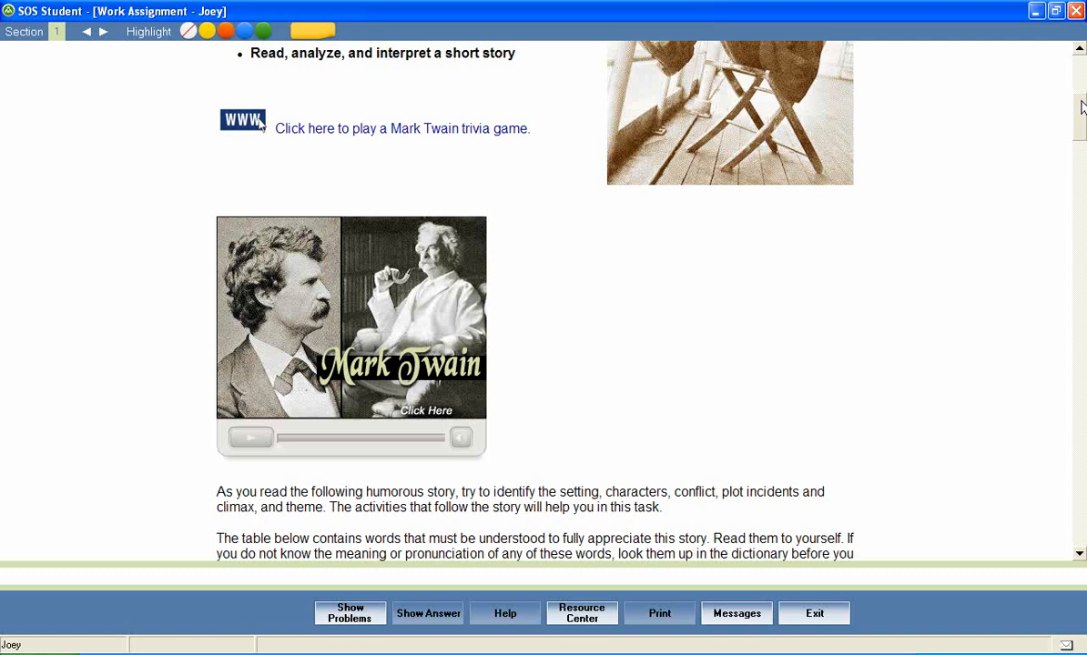
pyautogui.scroll(-3)
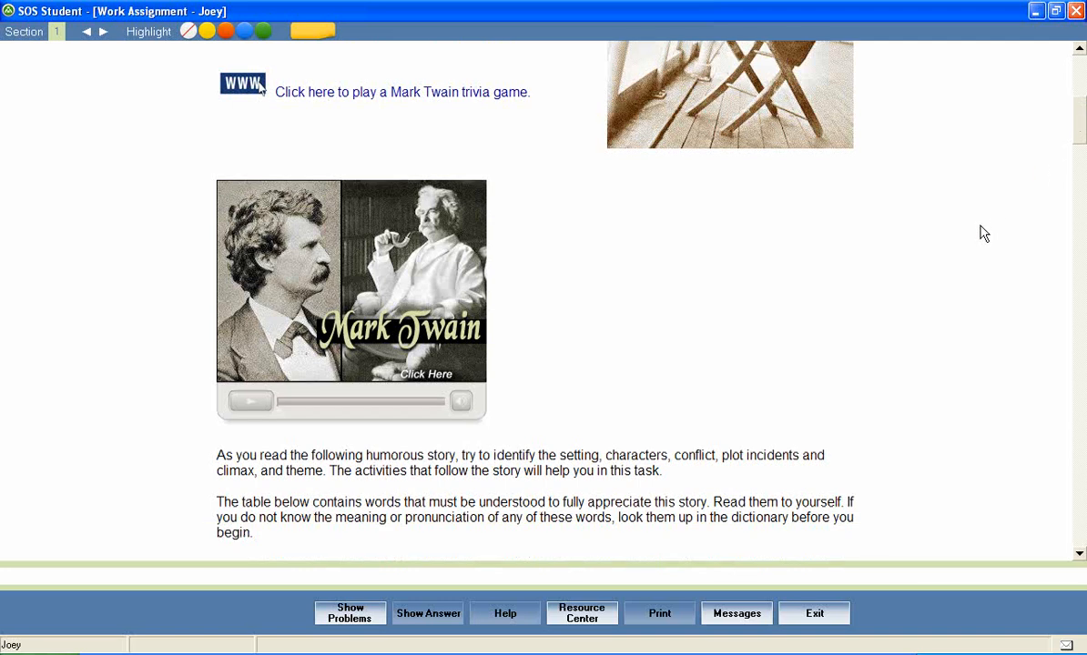
pyautogui.moveTo(299, 134)
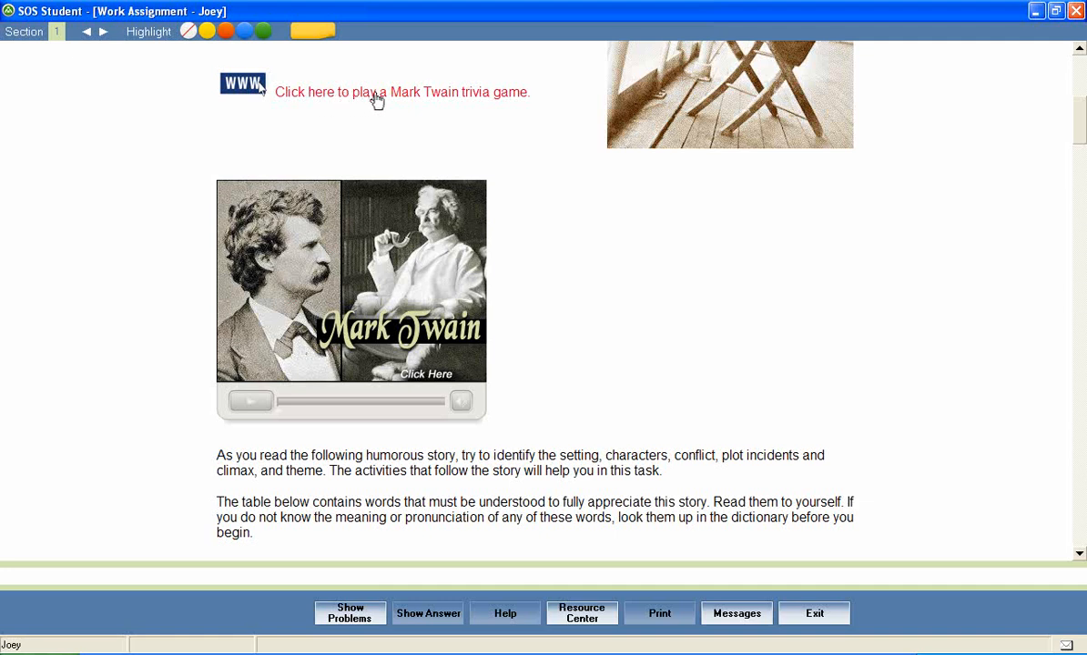
pyautogui.moveTo(442, 102)
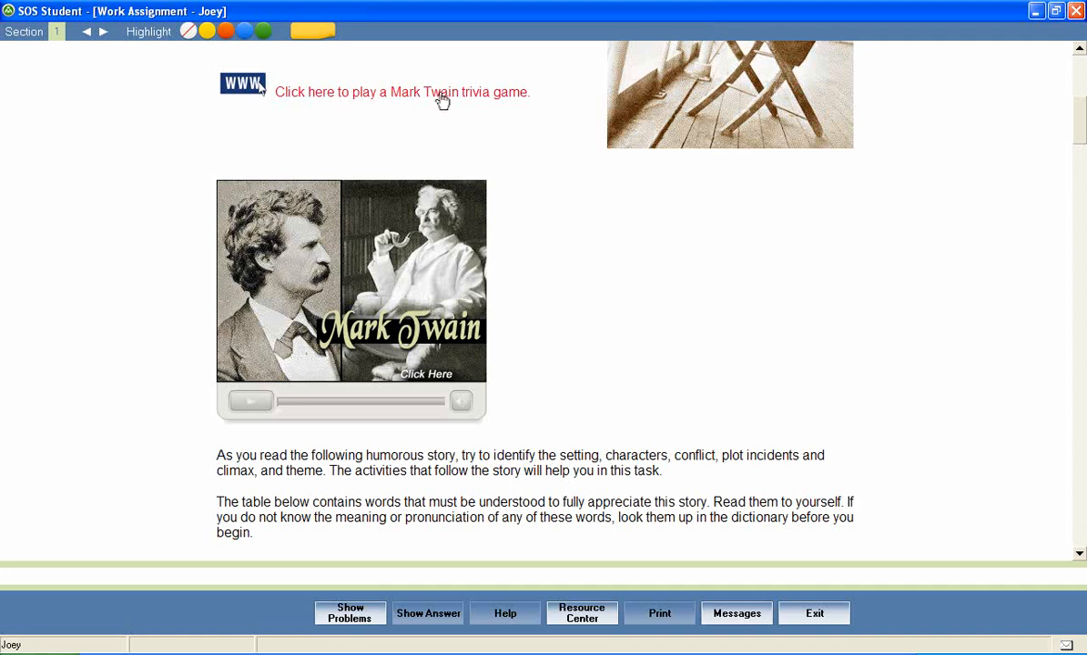
# Step: Open the Mark Twain trivia game and answer 1830s for Clemens's birth decade
pyautogui.click(401, 92)
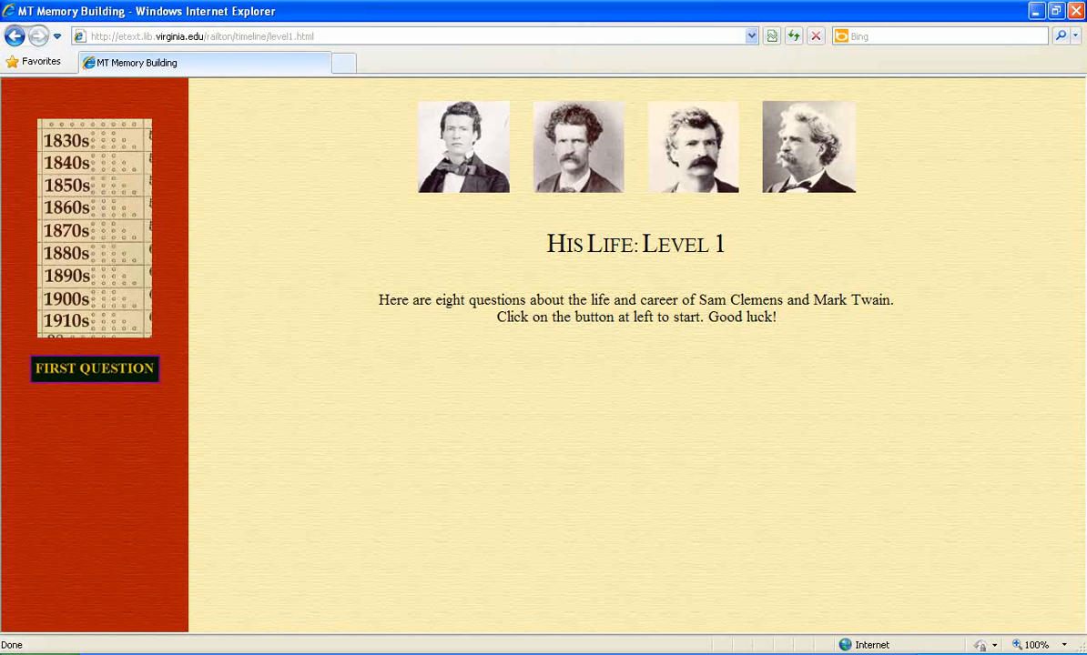
pyautogui.moveTo(201, 470)
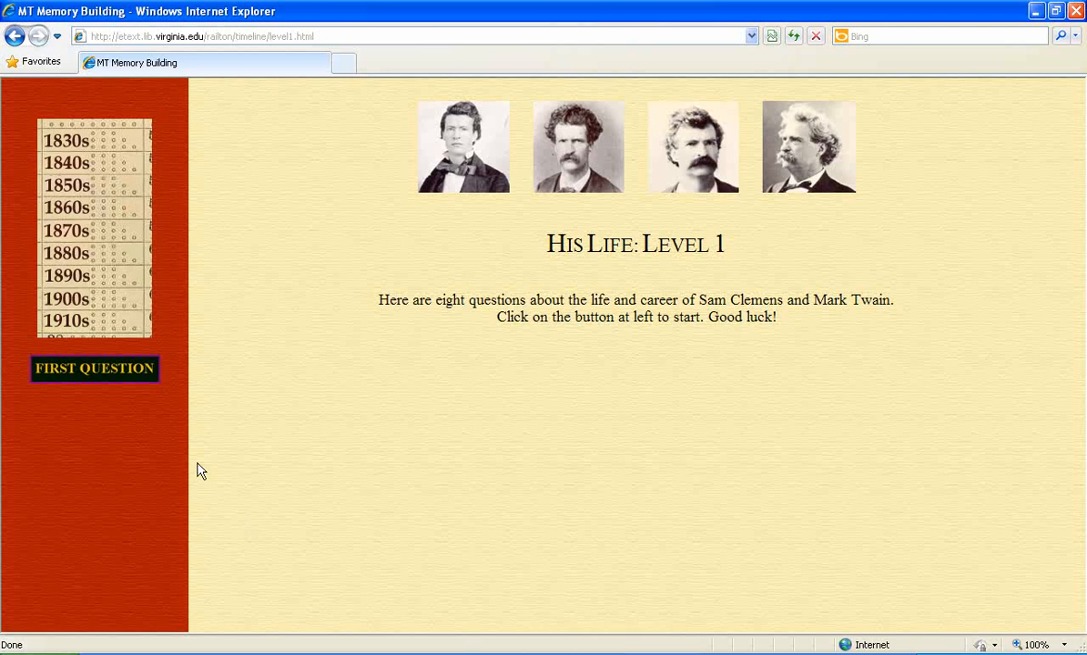
pyautogui.click(93, 369)
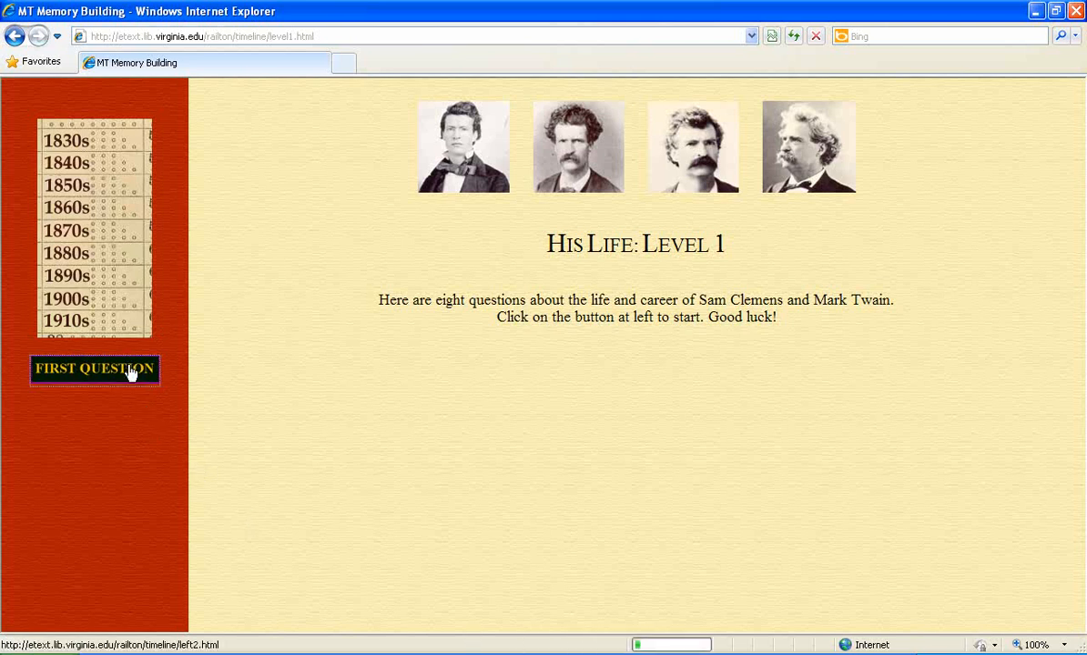
pyautogui.click(94, 368)
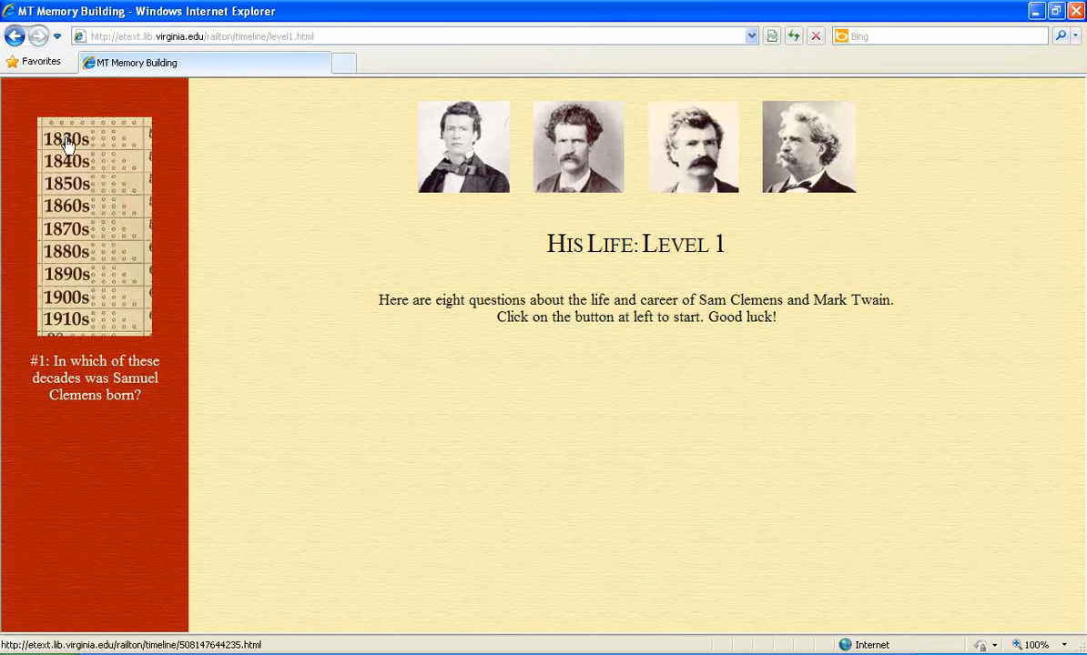
pyautogui.click(66, 139)
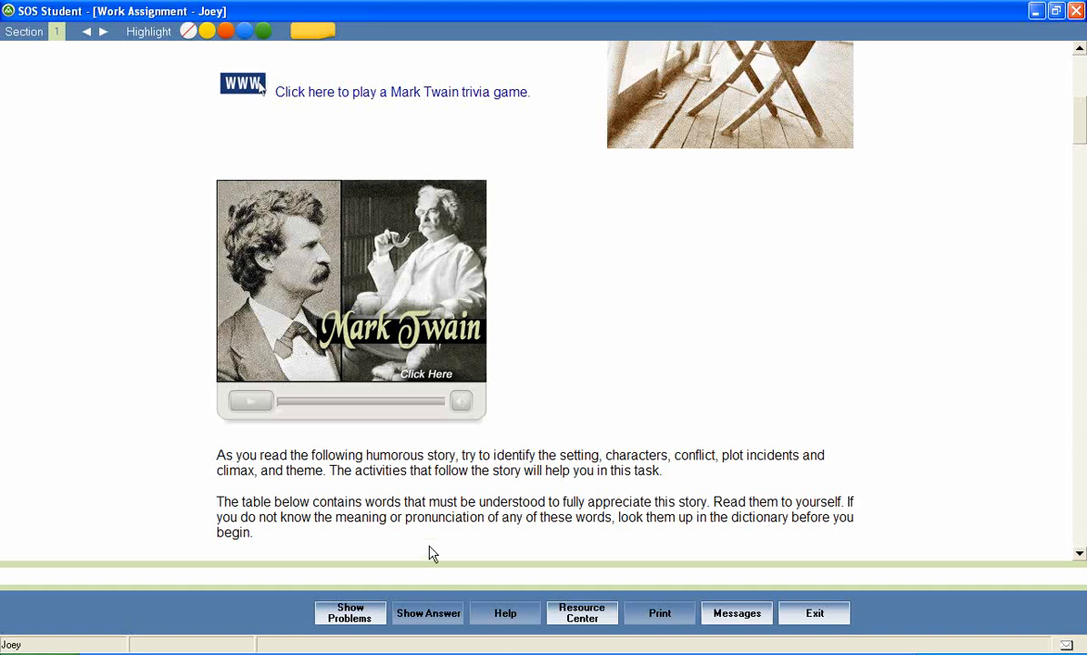
pyautogui.moveTo(540, 237)
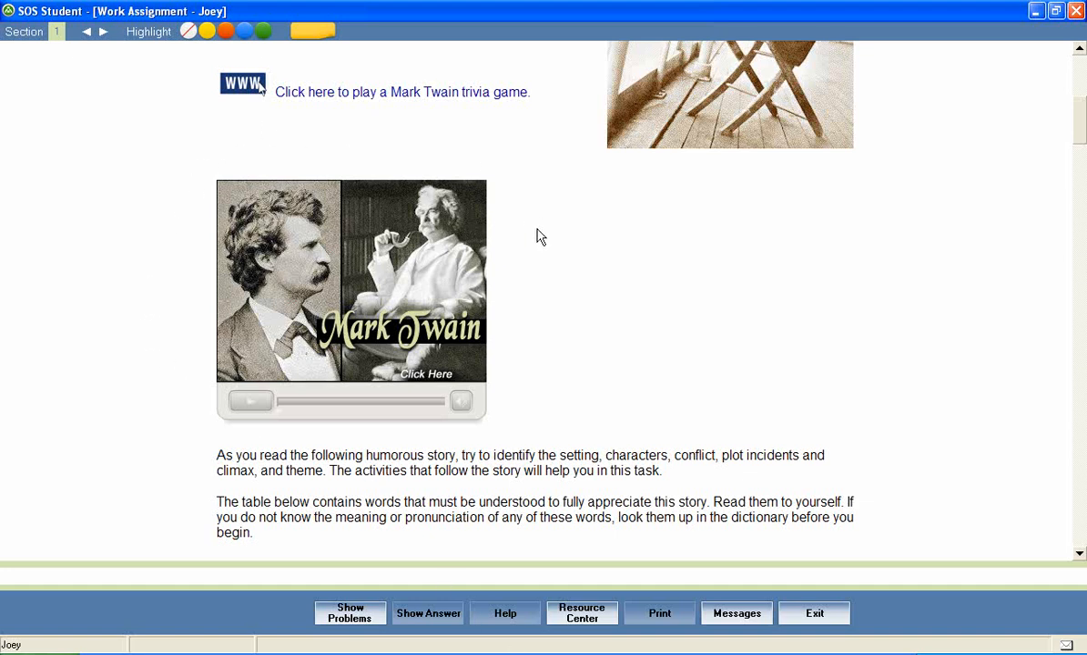
pyautogui.moveTo(238, 423)
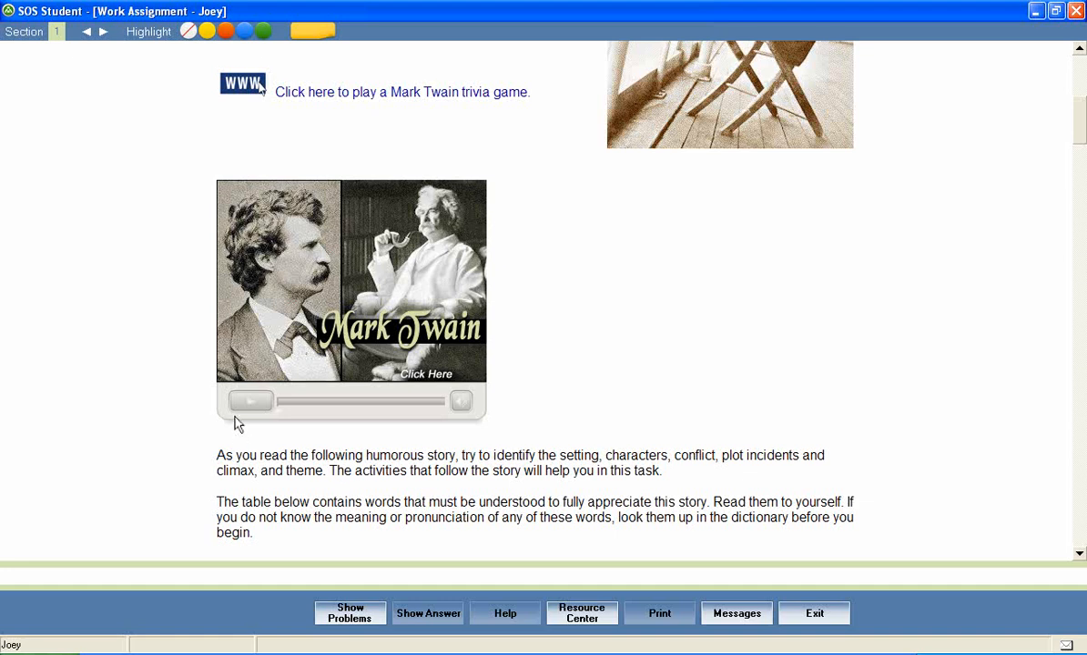
# Step: Play the Mark Twain biography video, then stop it and scroll on
pyautogui.click(251, 401)
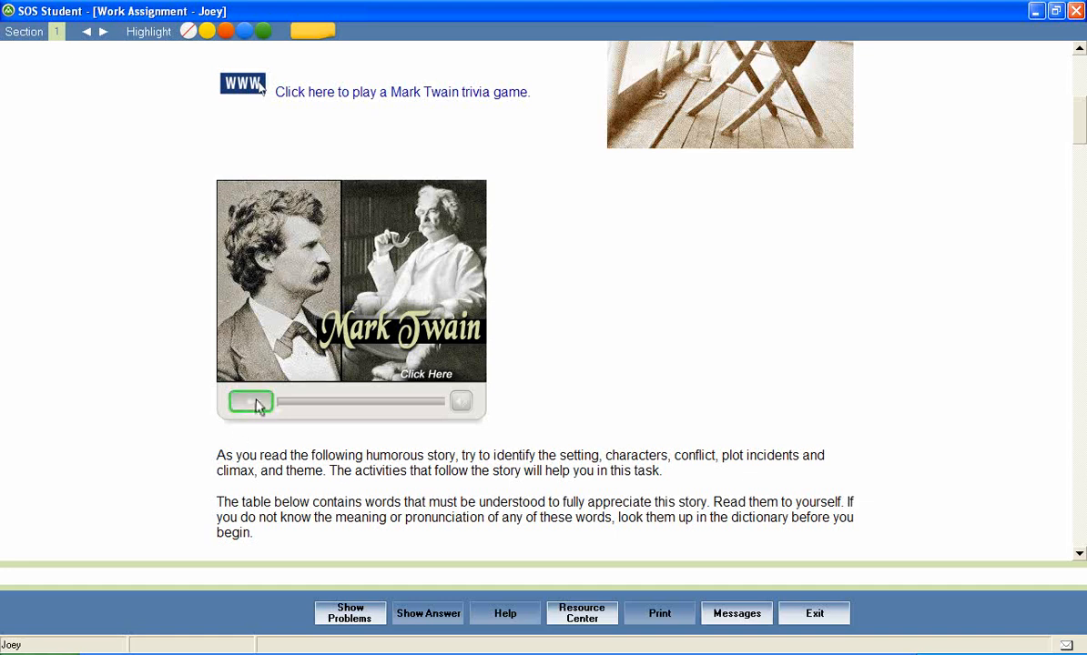
pyautogui.click(255, 402)
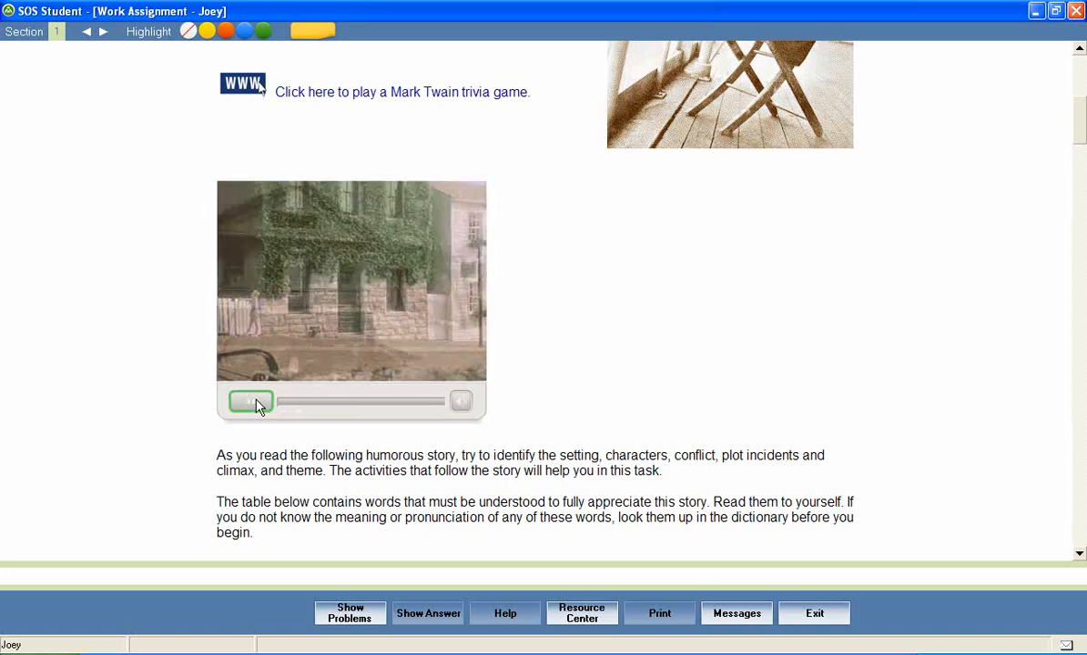
pyautogui.click(461, 401)
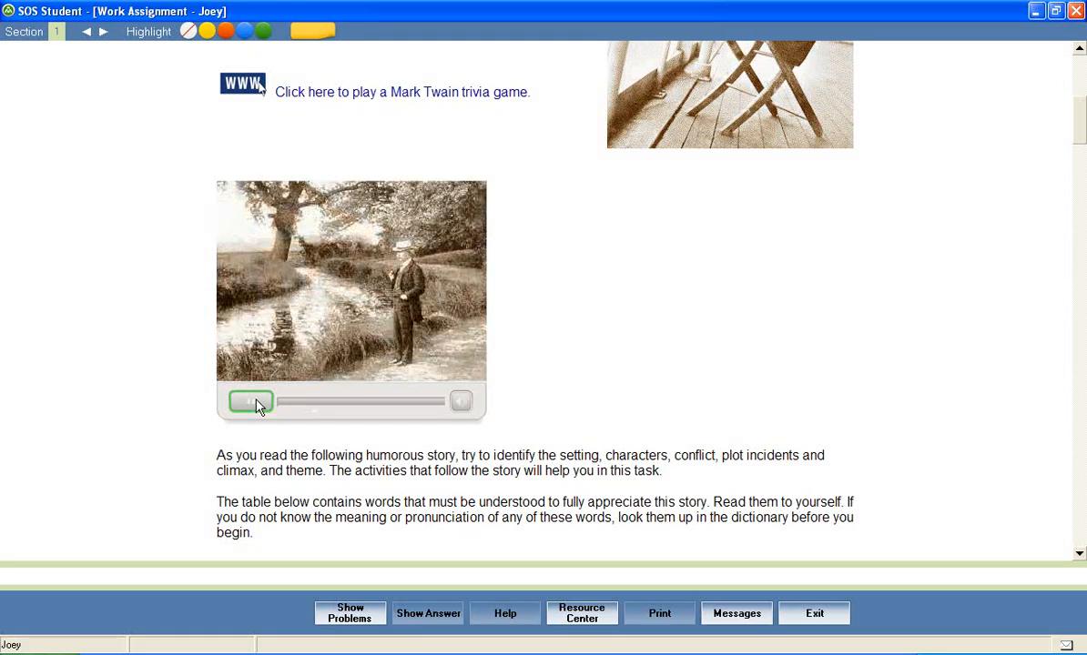
pyautogui.click(252, 402)
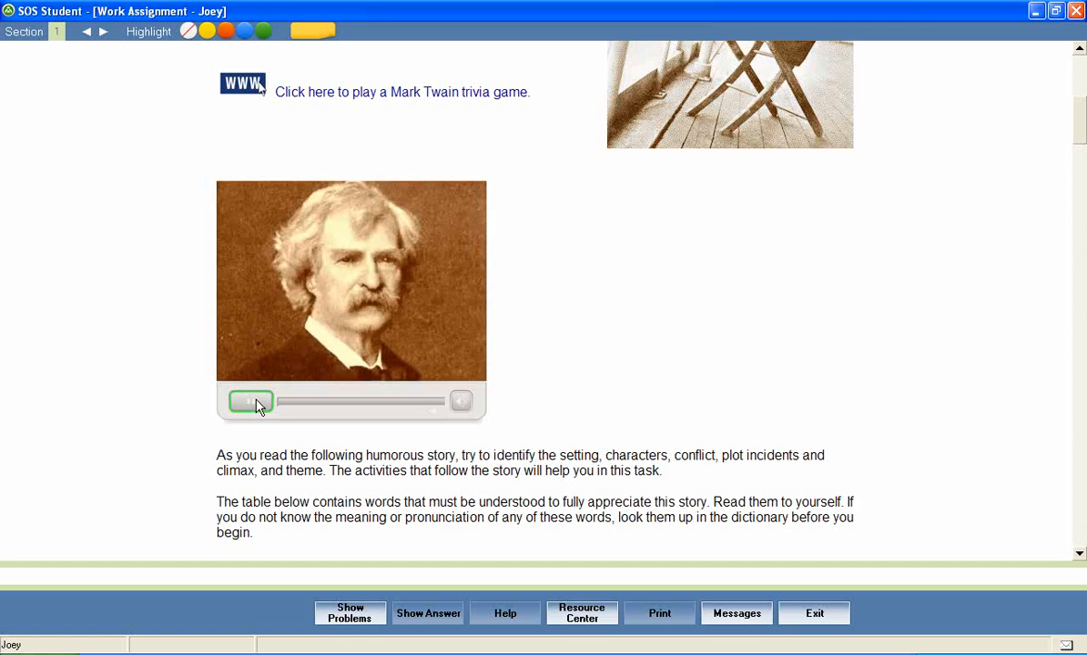
pyautogui.click(250, 401)
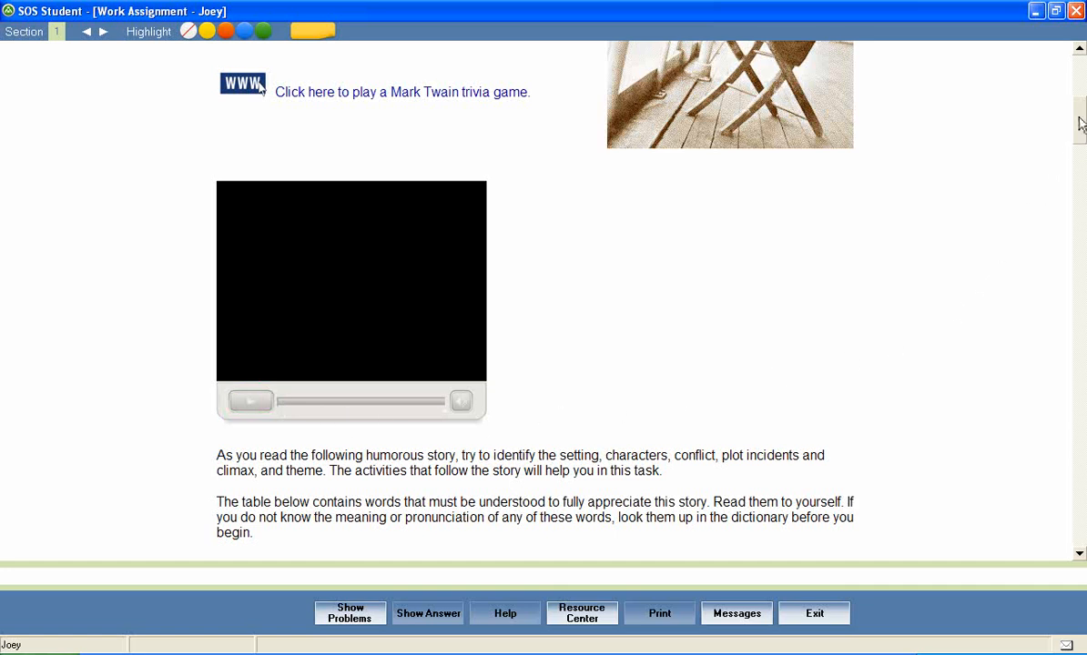
pyautogui.scroll(-3)
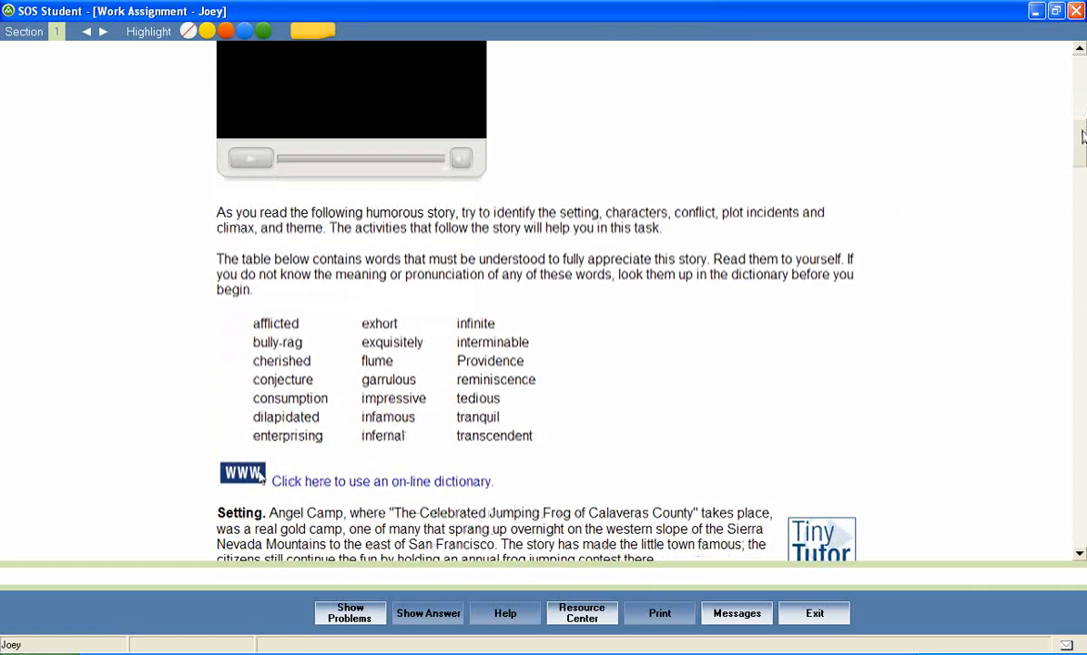
# Step: Scroll to the jumping frog story's opening and play its Tiny Tutor video
pyautogui.scroll(-3)
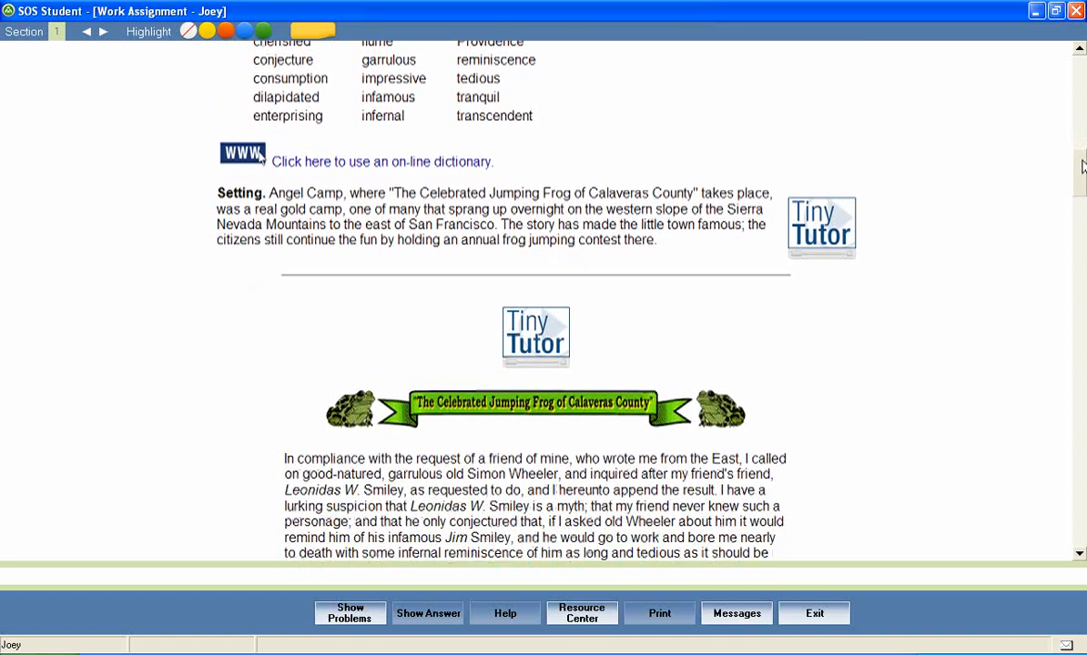
pyautogui.scroll(-3)
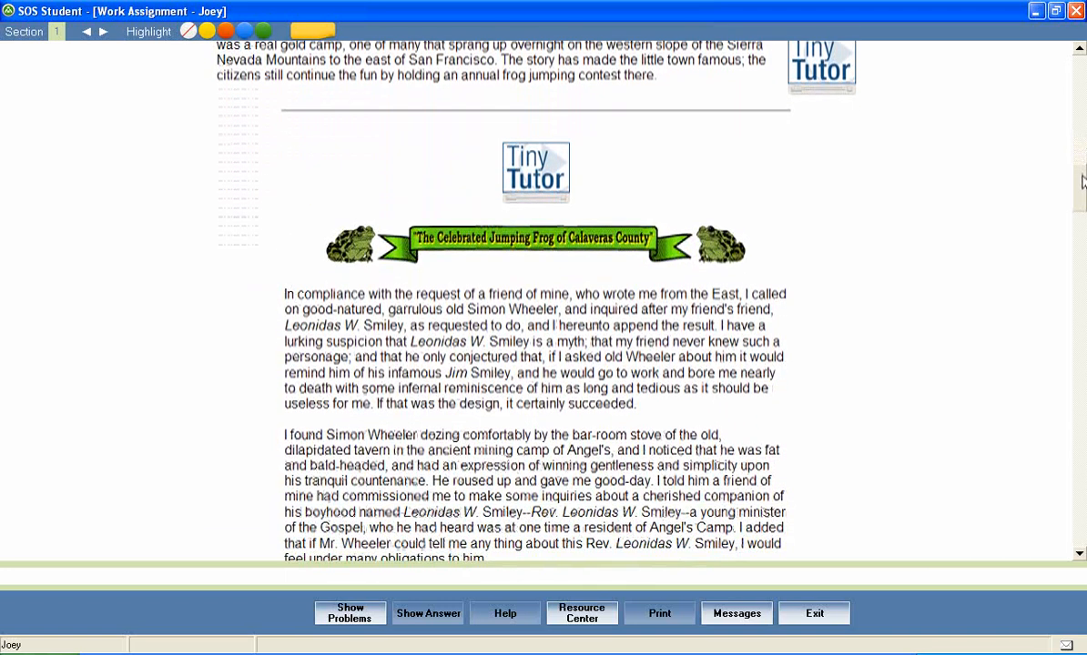
pyautogui.scroll(-3)
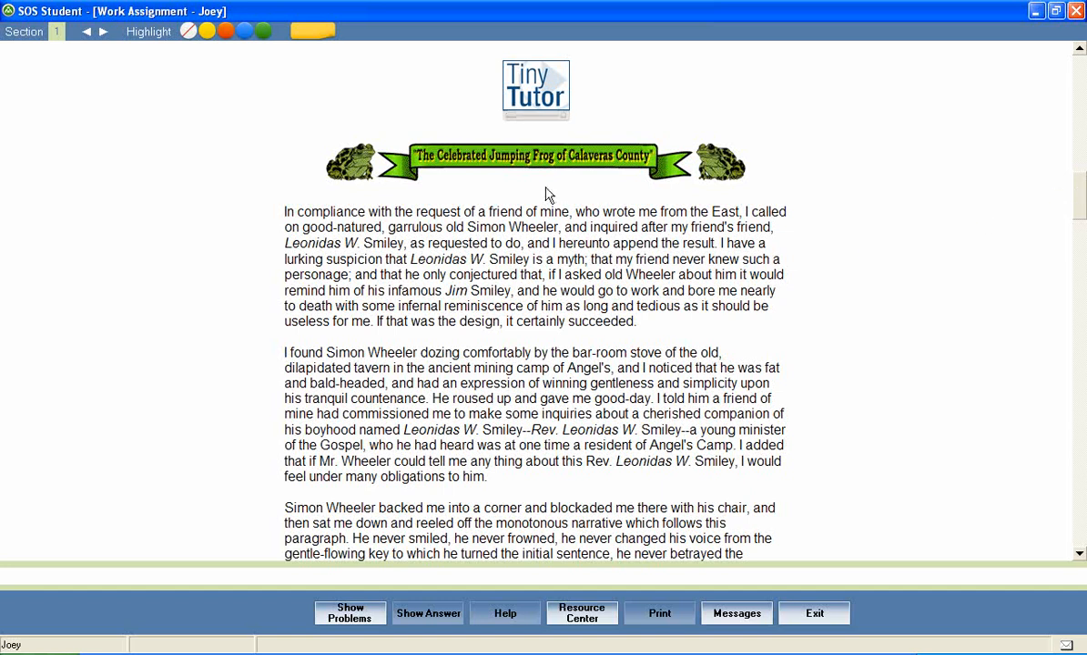
pyautogui.moveTo(599, 146)
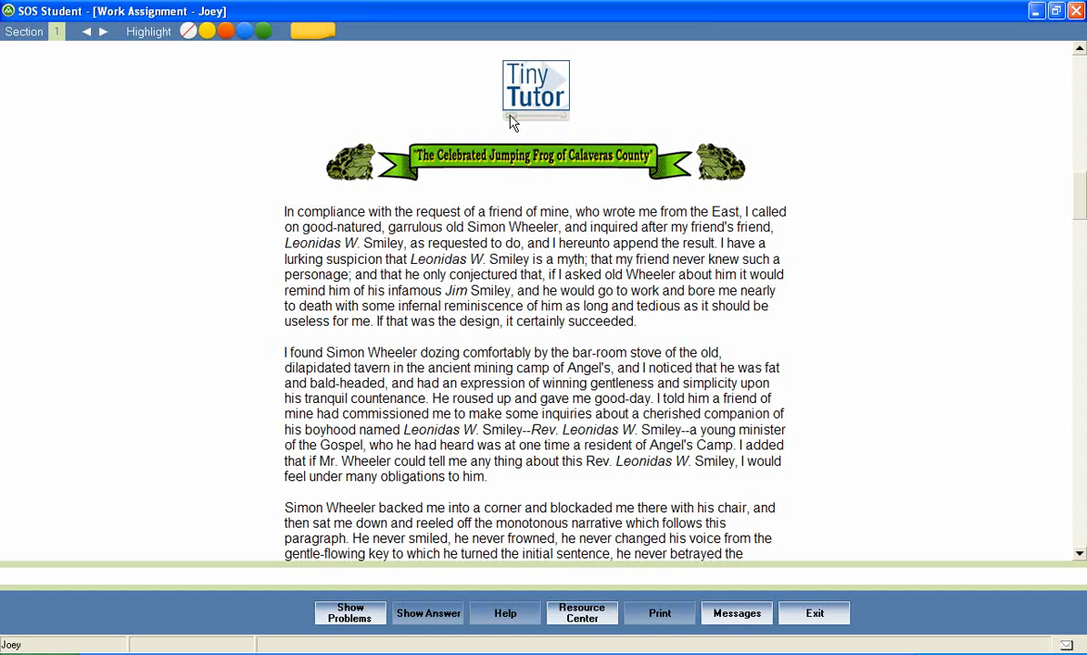
pyautogui.click(535, 89)
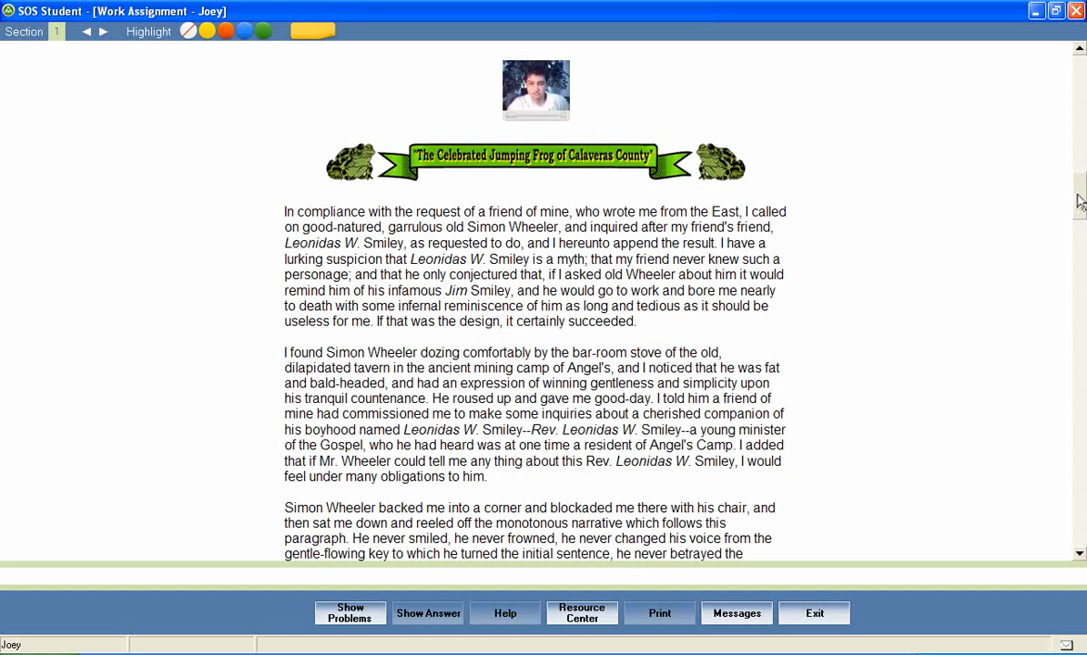
# Step: Scroll through the rest of the story to the frame story and character notes
pyautogui.scroll(-3)
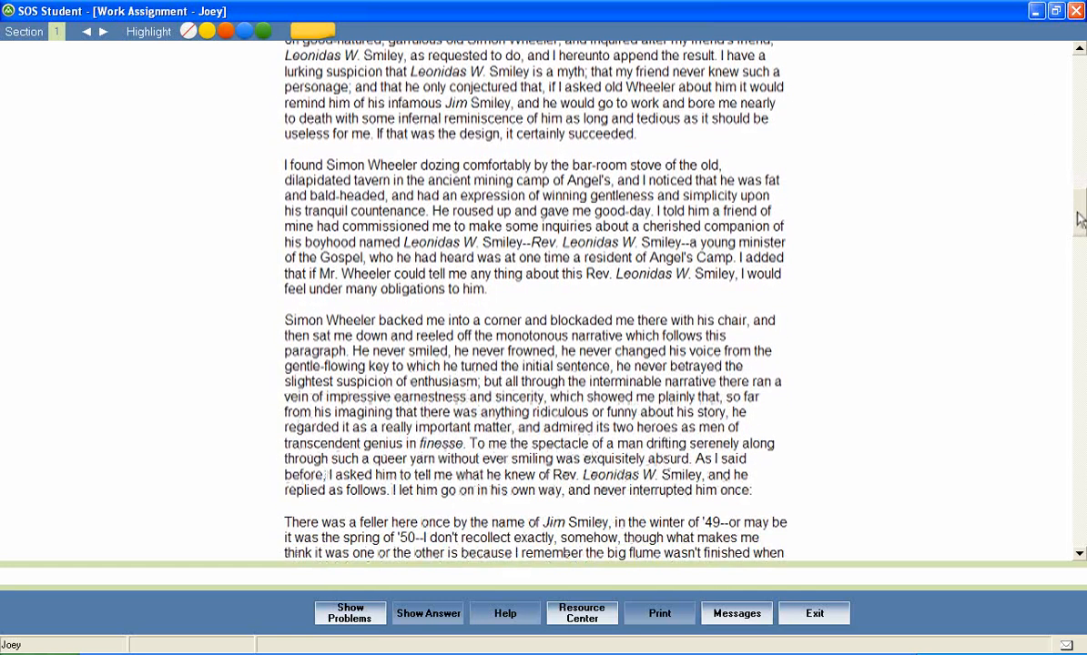
pyautogui.scroll(-3)
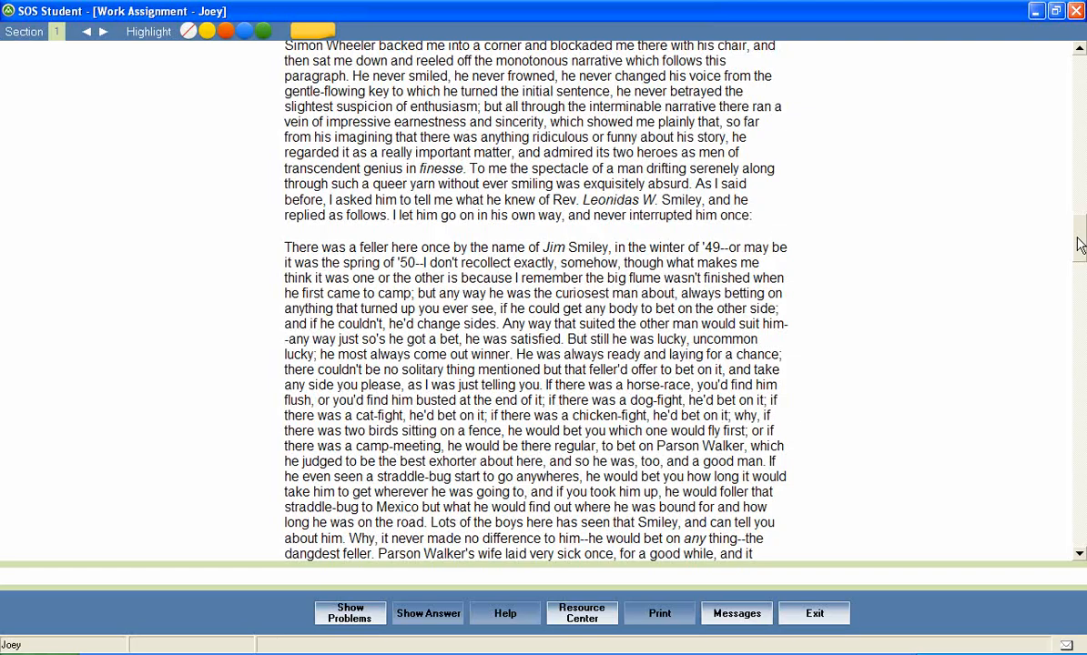
pyautogui.scroll(-3)
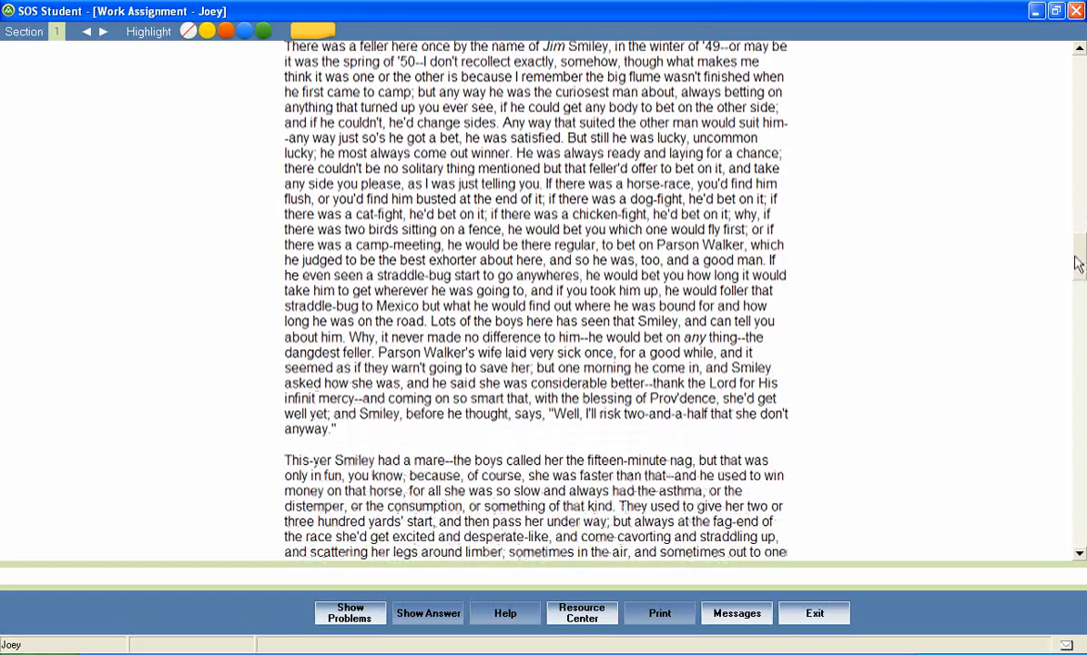
pyautogui.scroll(-3)
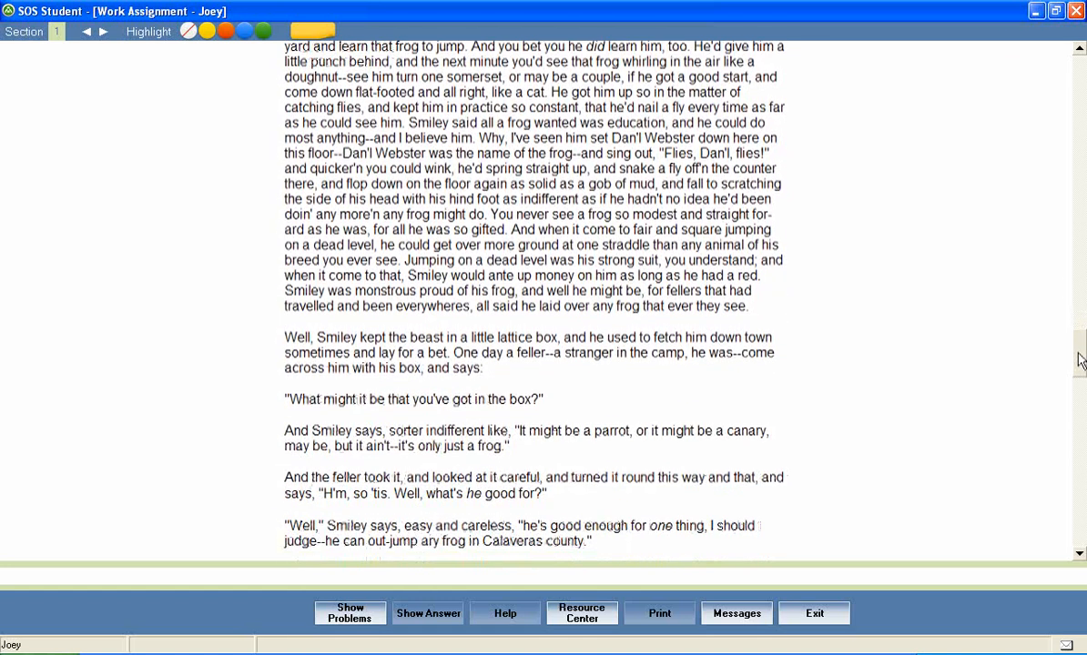
pyautogui.scroll(-3)
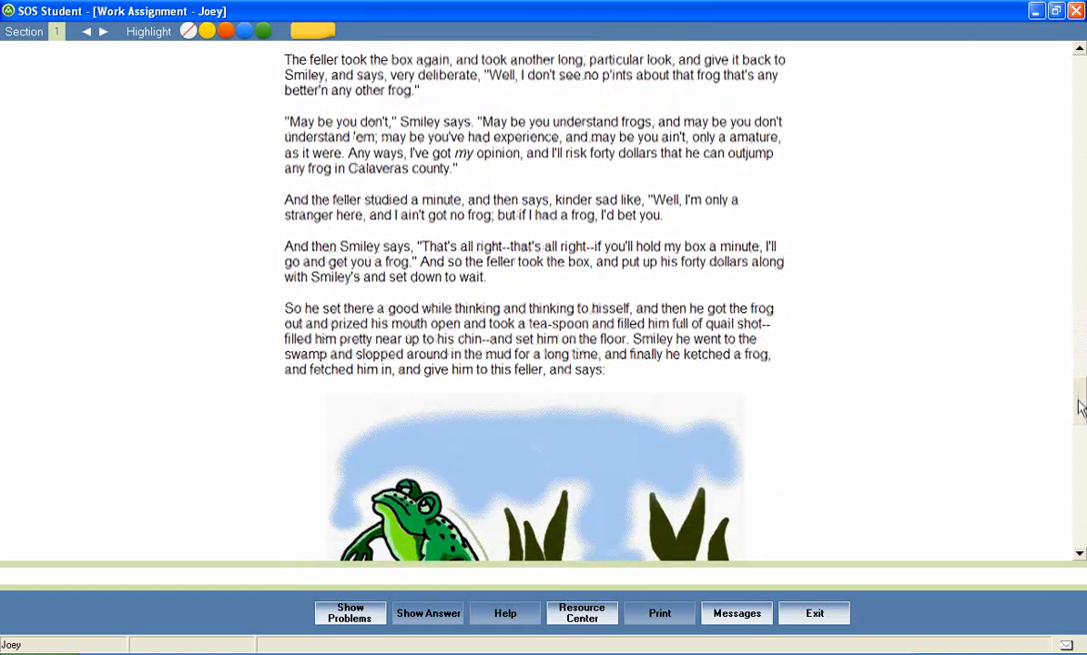
pyautogui.scroll(-3)
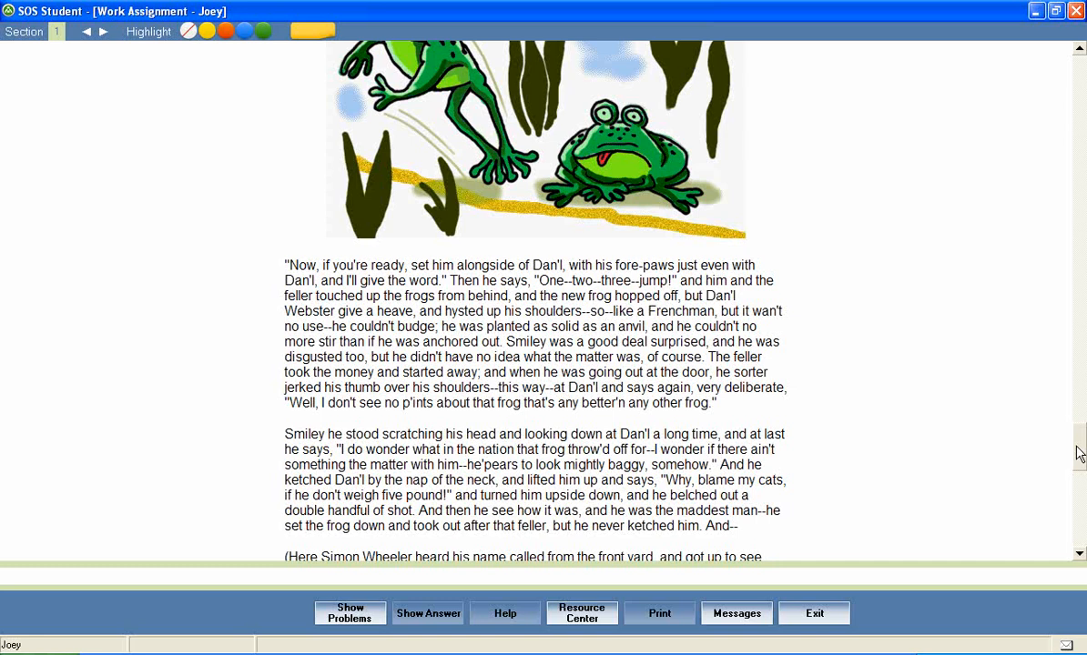
pyautogui.scroll(-3)
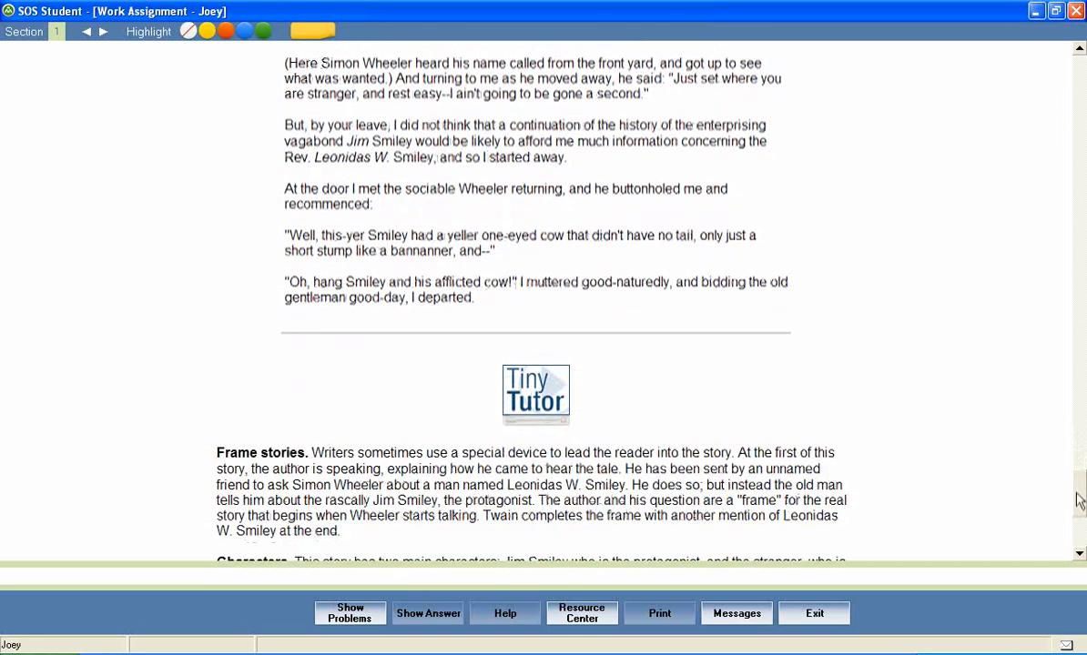
pyautogui.scroll(-3)
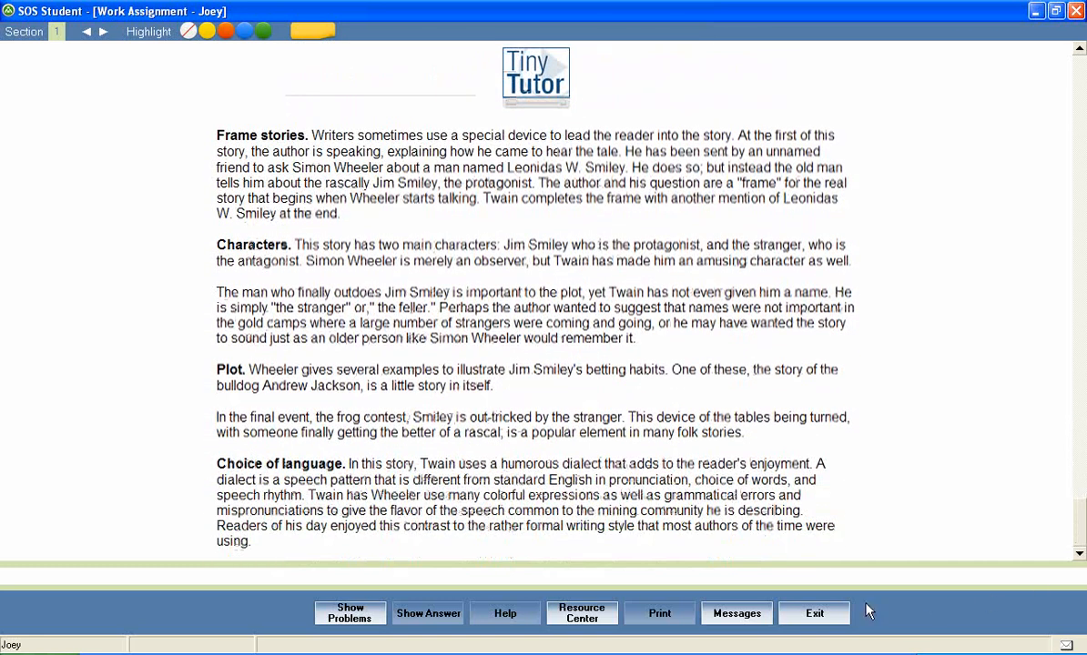
# Step: Show the review problems and answer Jim Smiley's interest as 'gambling', graded
pyautogui.click(349, 613)
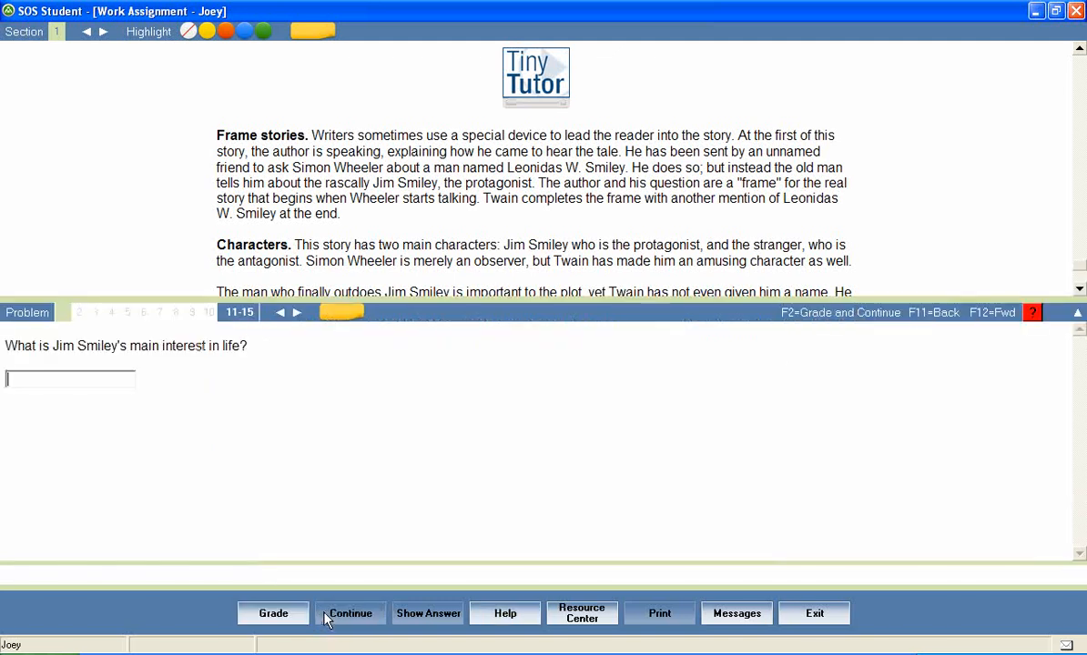
pyautogui.moveTo(723, 648)
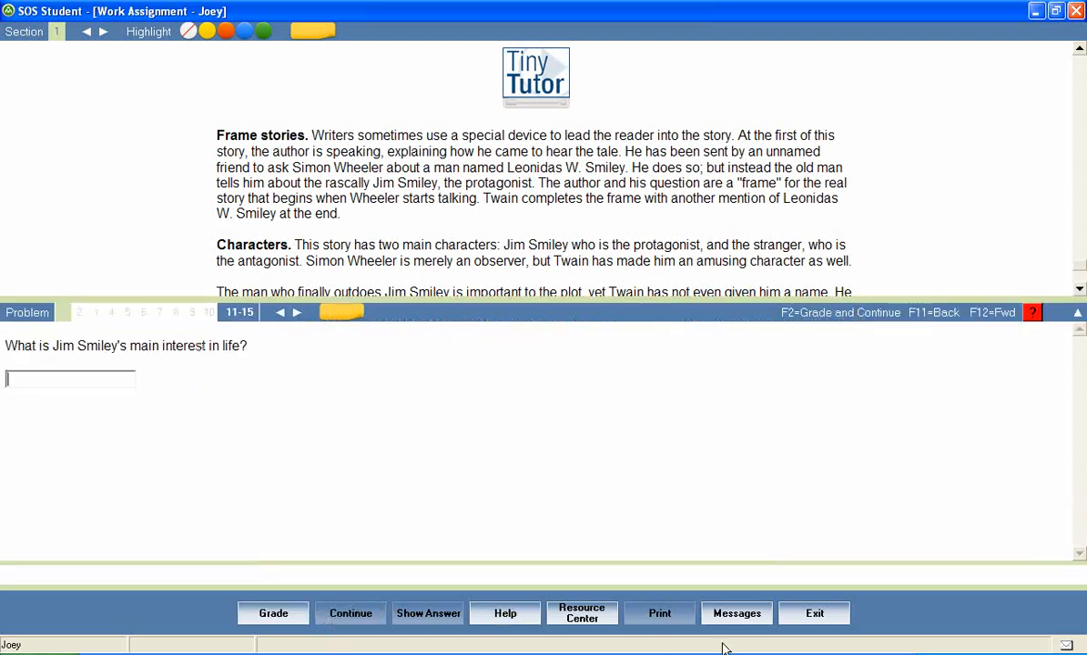
pyautogui.write('gambling')
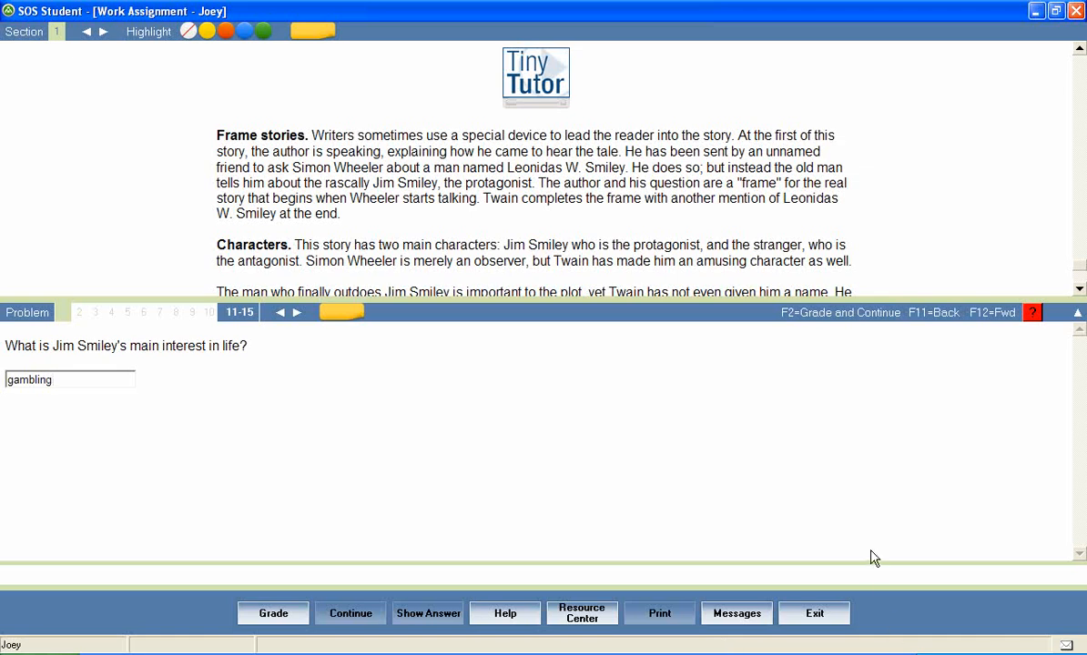
pyautogui.click(273, 613)
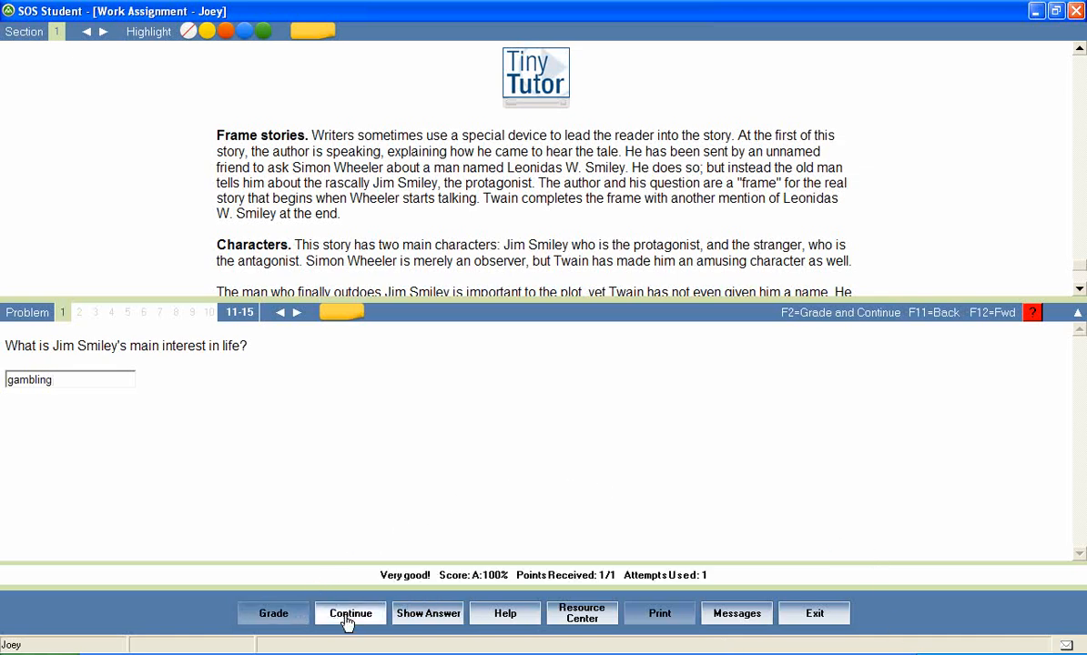
pyautogui.click(349, 612)
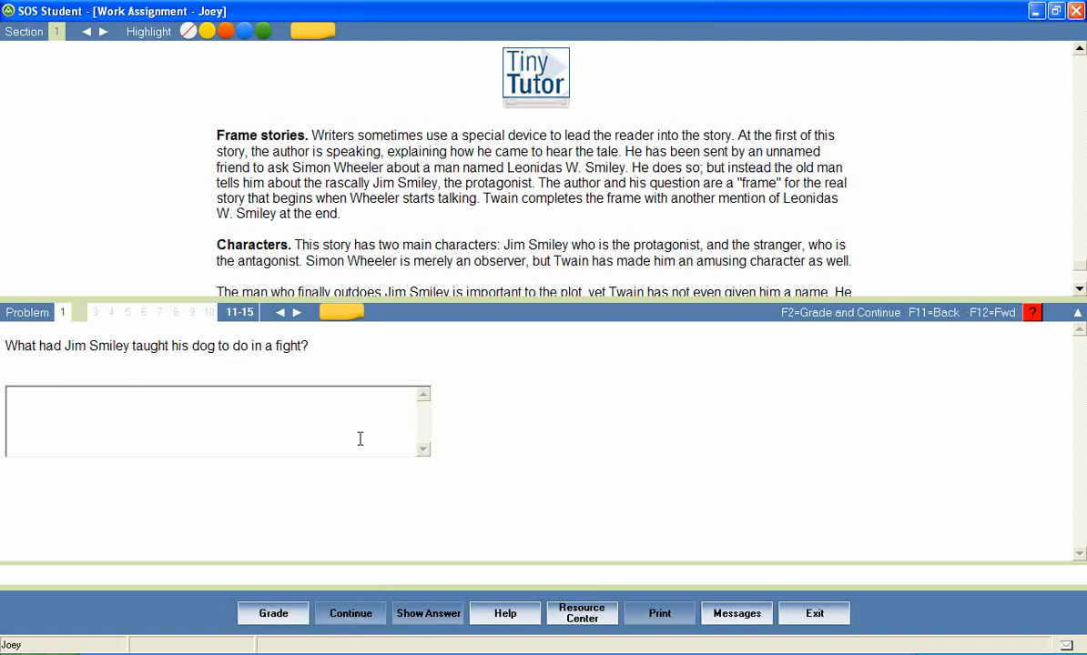
pyautogui.moveTo(114, 319)
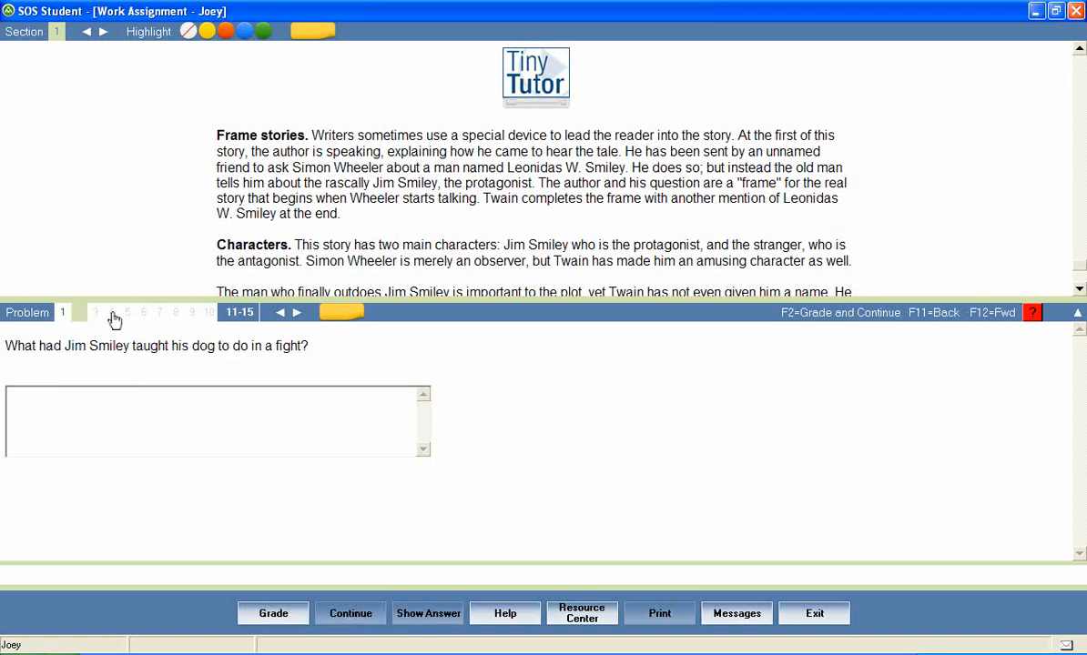
# Step: Move on to problem 4 and answer 'Said he had no frog', graded correct
pyautogui.click(96, 312)
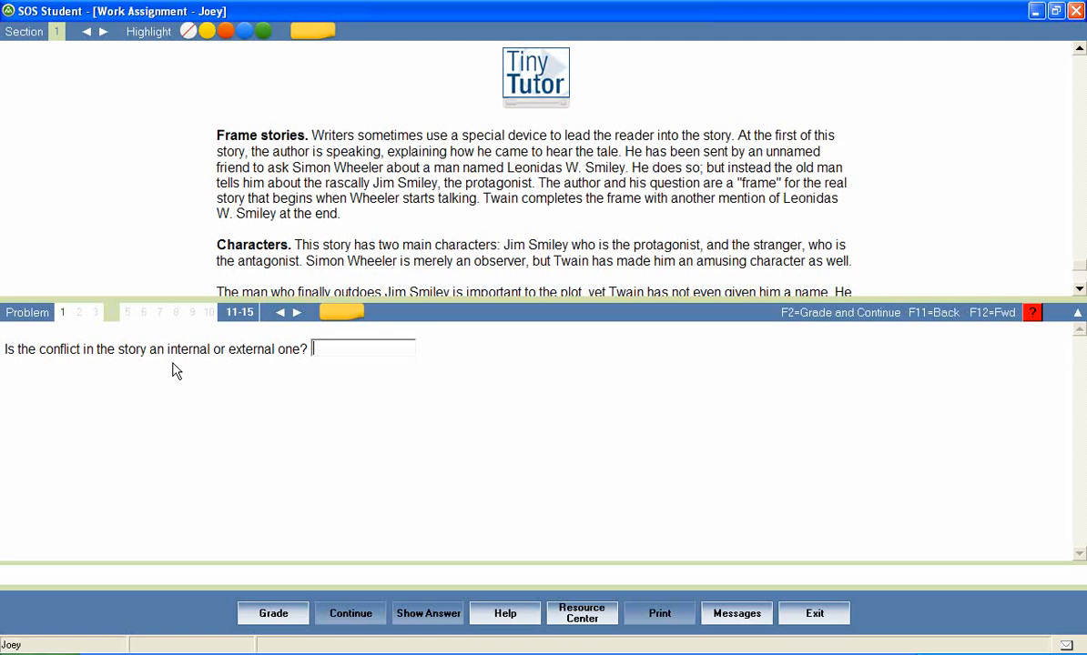
pyautogui.write('external')
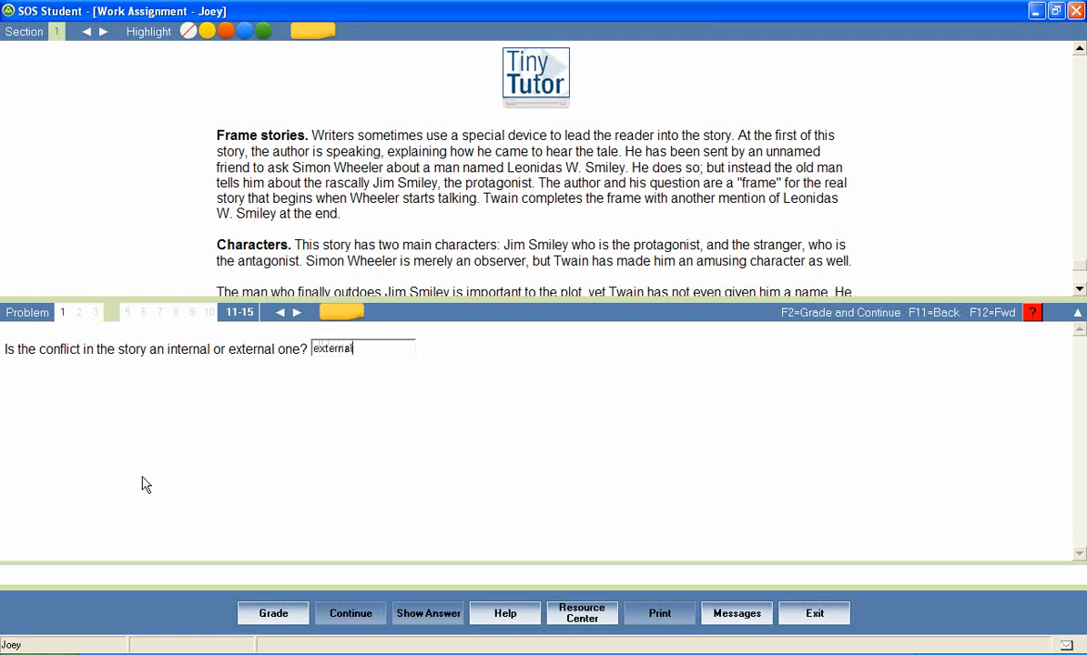
pyautogui.click(273, 613)
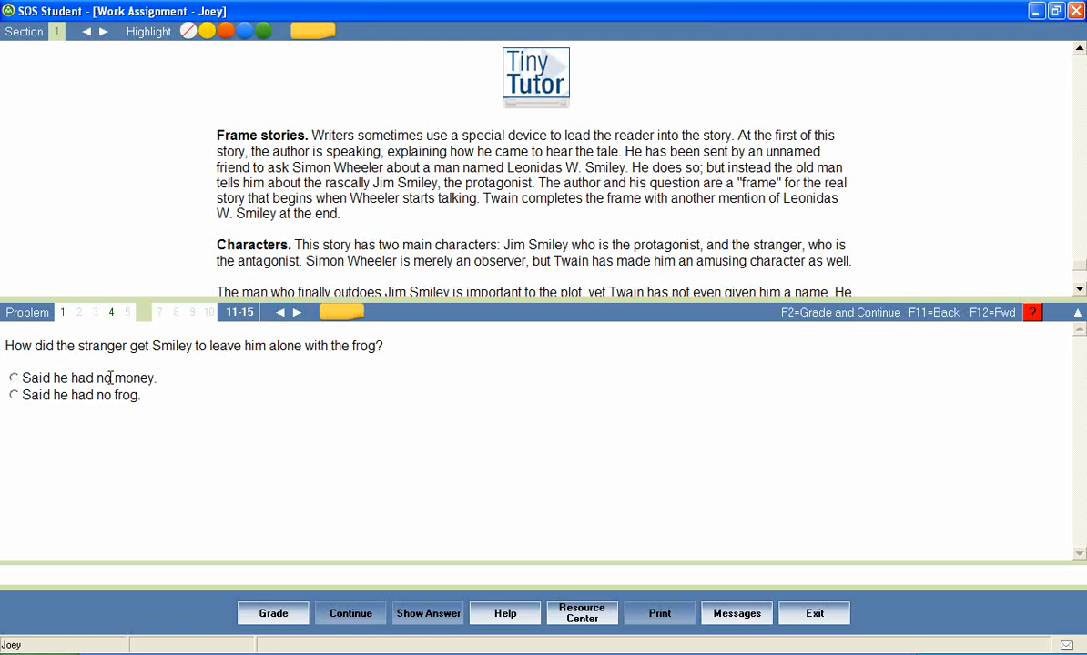
pyautogui.click(13, 395)
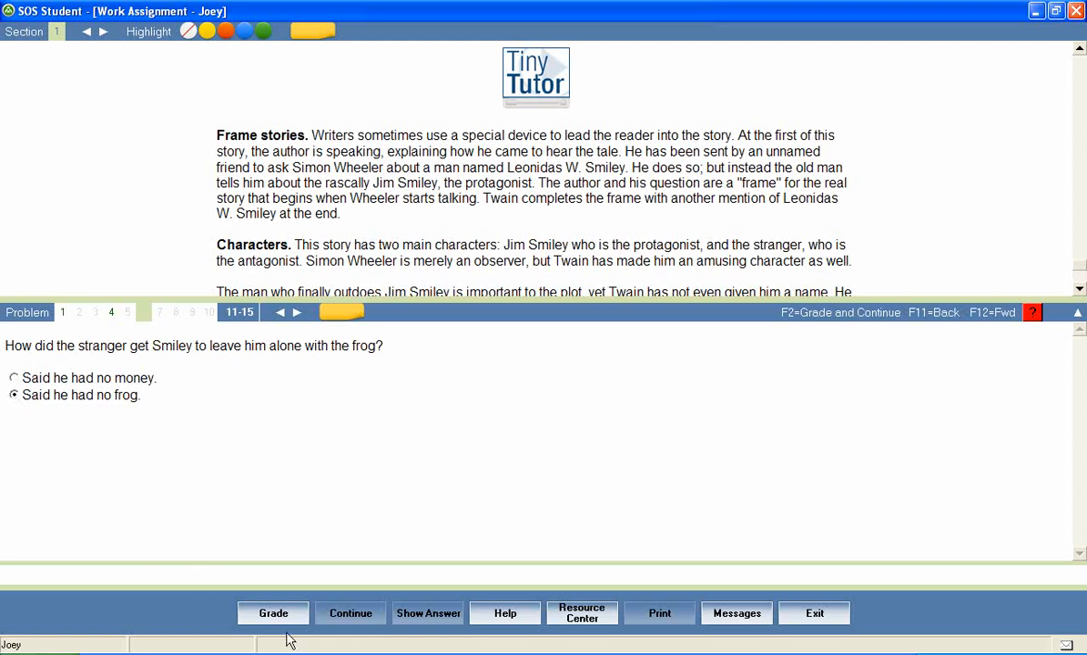
pyautogui.click(273, 613)
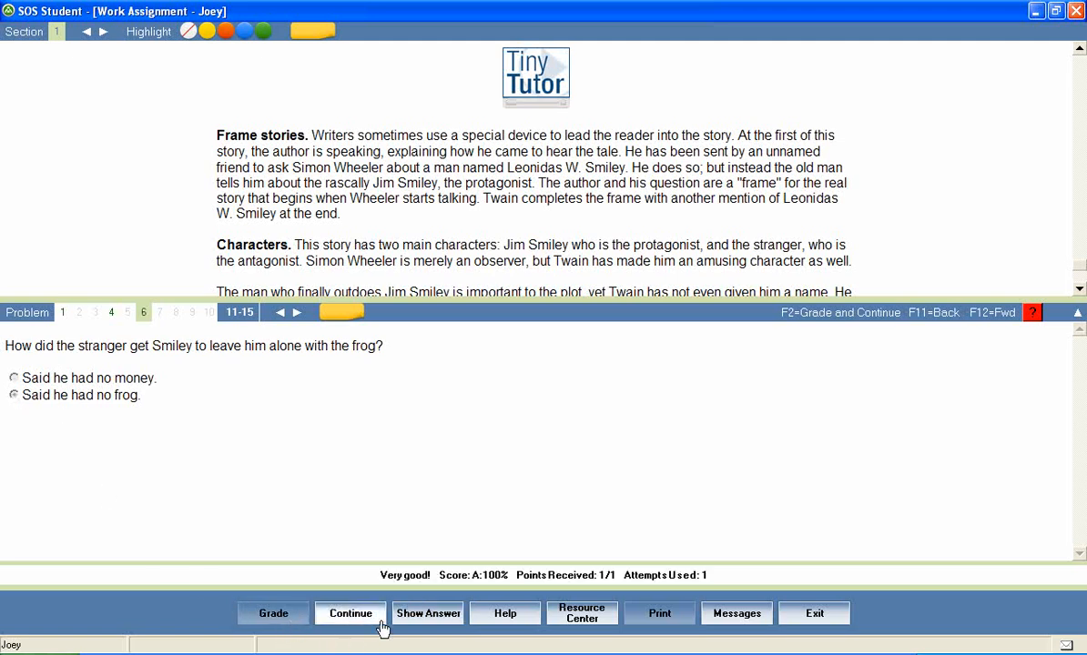
pyautogui.click(351, 612)
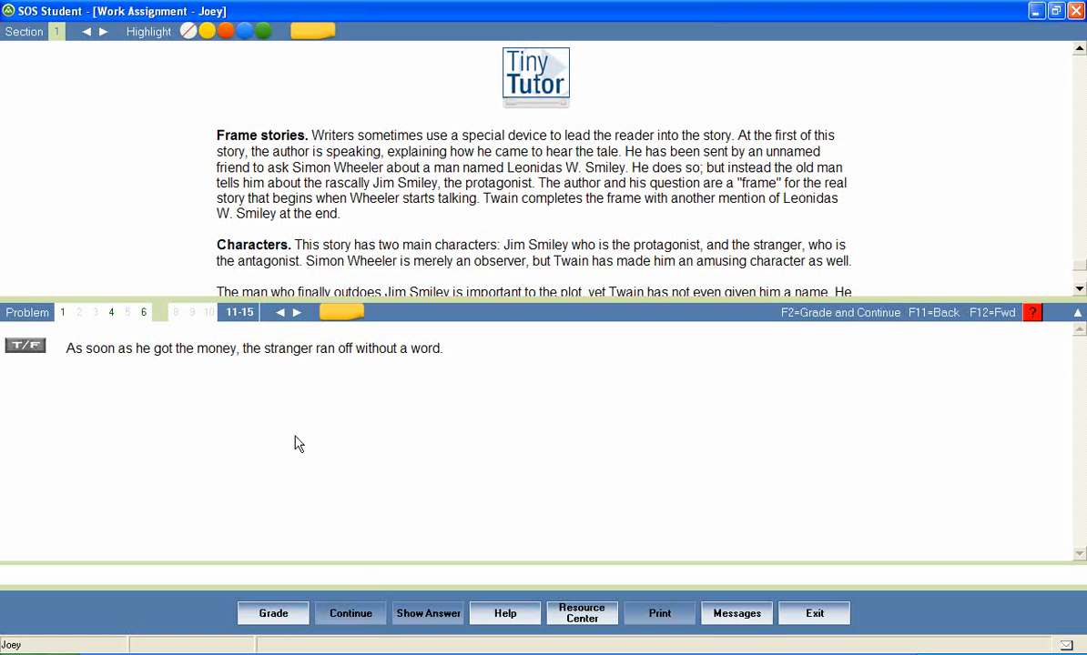
# Step: Mark problem 7's money-returned statement False and grade it
pyautogui.click(176, 312)
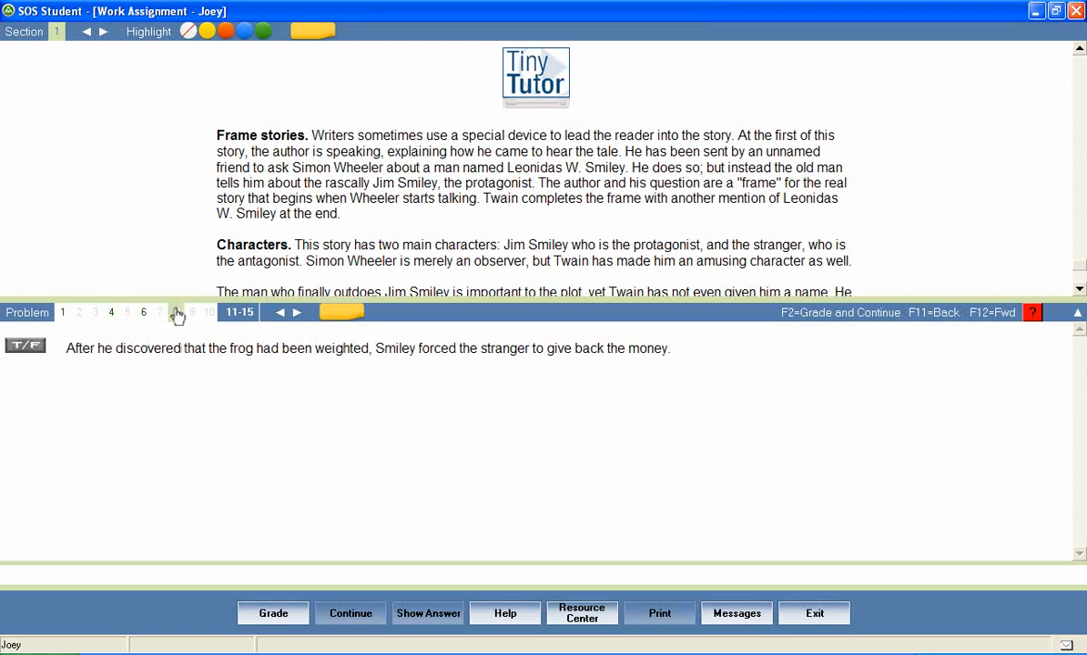
pyautogui.click(24, 346)
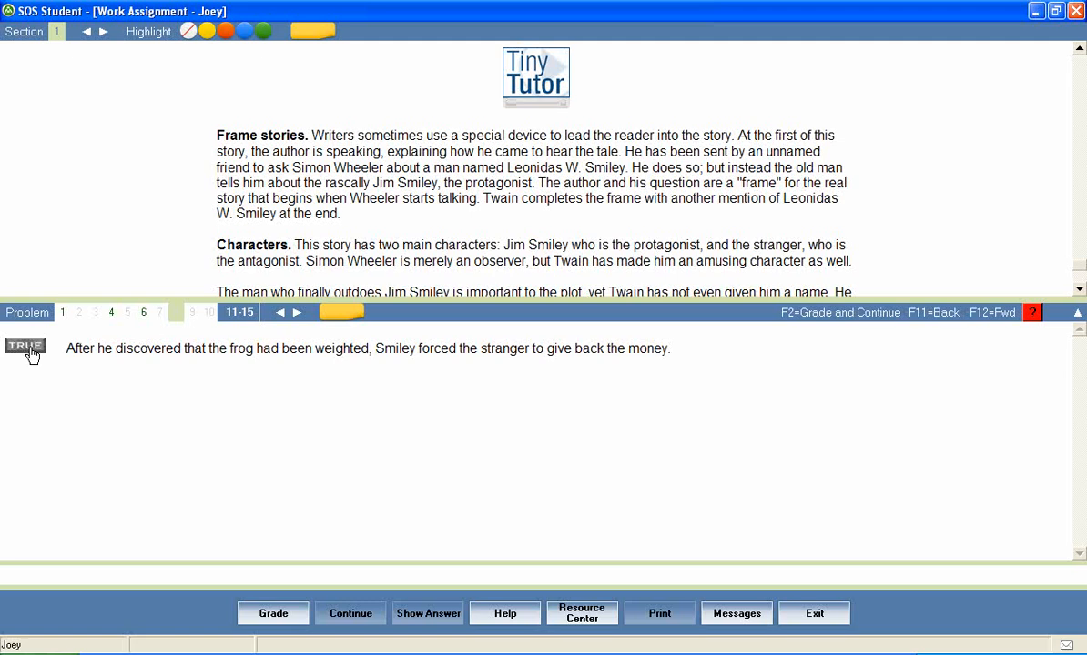
pyautogui.click(25, 345)
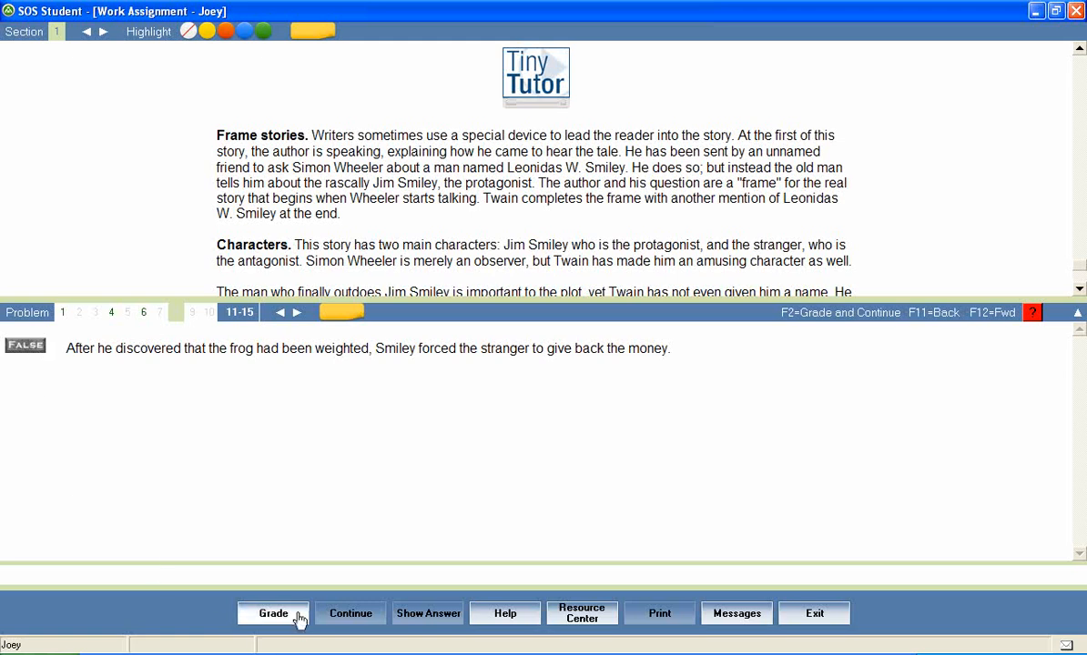
pyautogui.click(273, 612)
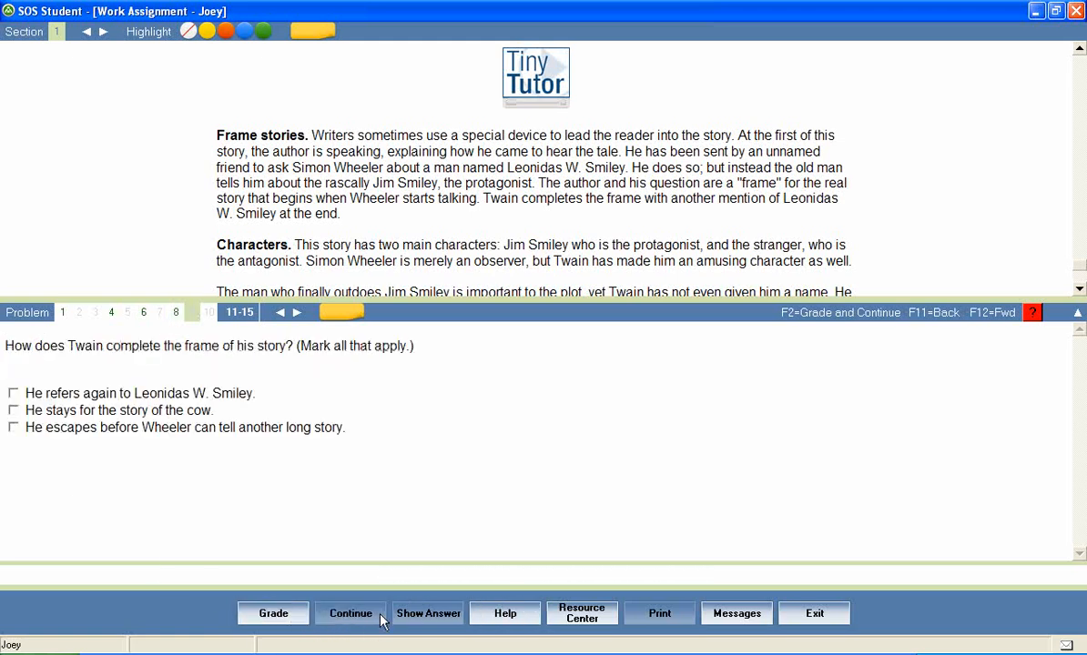
pyautogui.moveTo(380, 603)
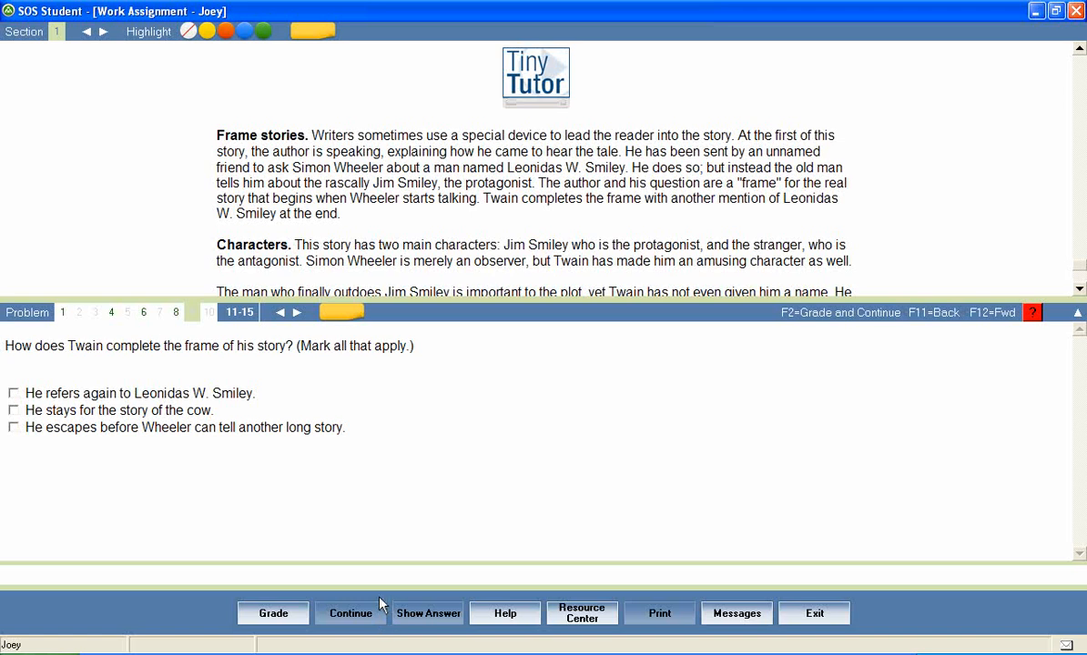
# Step: Answer problem 10 with 'forced', grade it, then exit to the assignments list
pyautogui.click(209, 312)
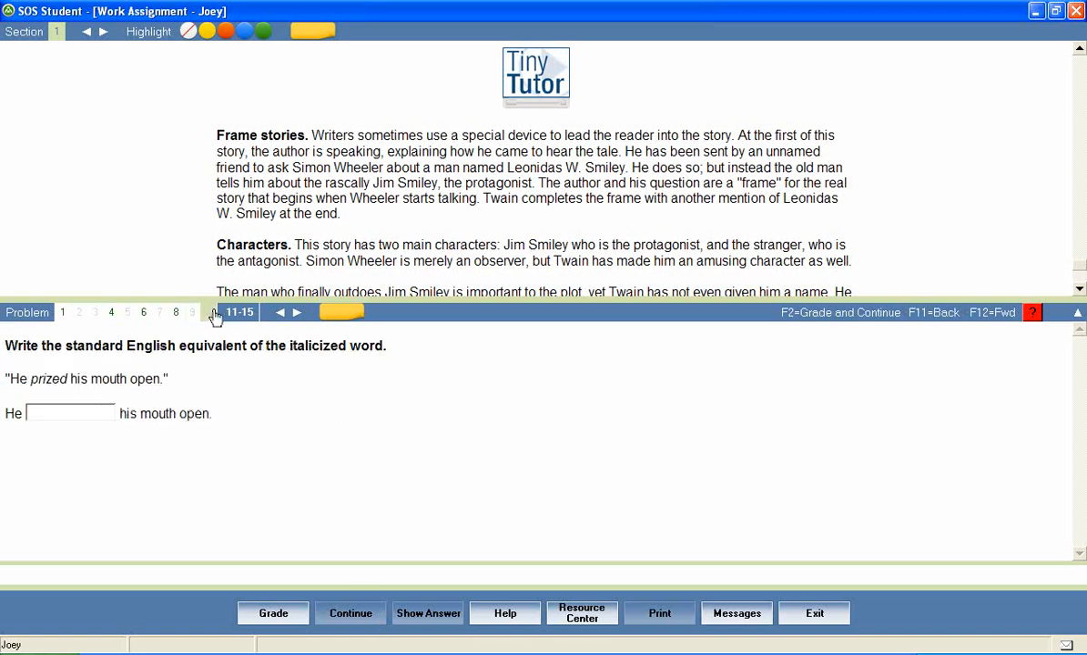
pyautogui.click(70, 413)
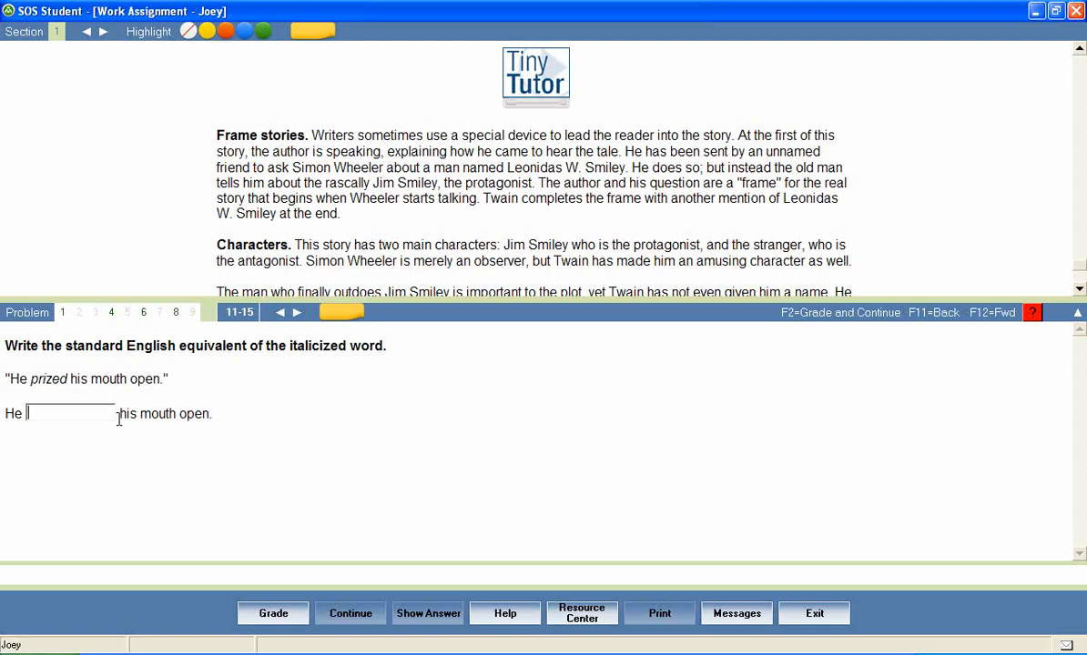
pyautogui.write('forced')
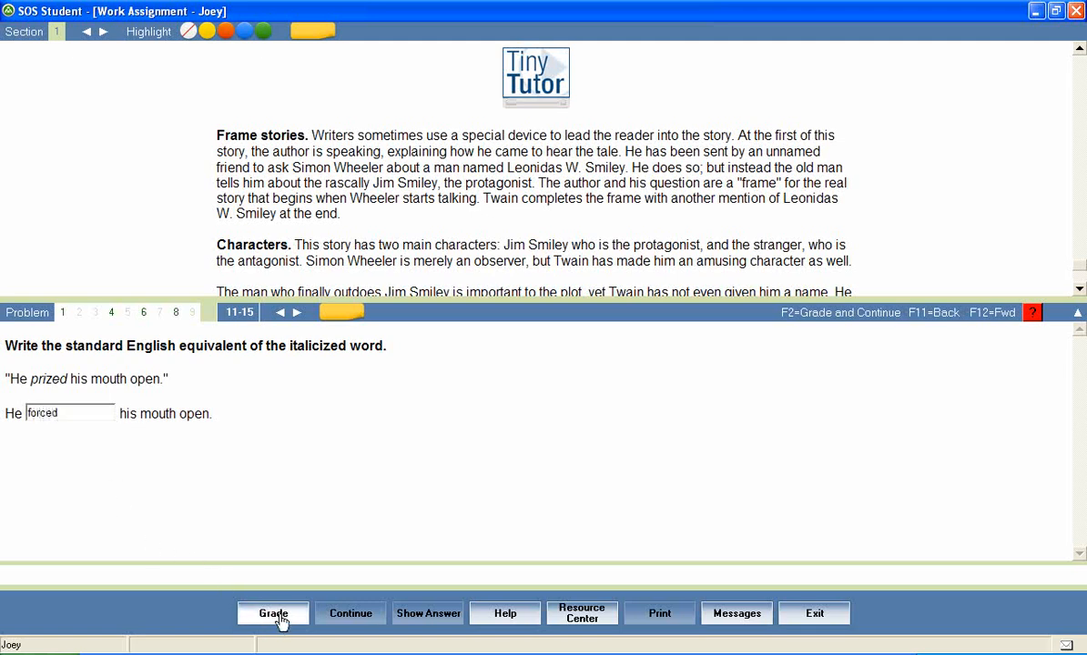
pyautogui.click(273, 613)
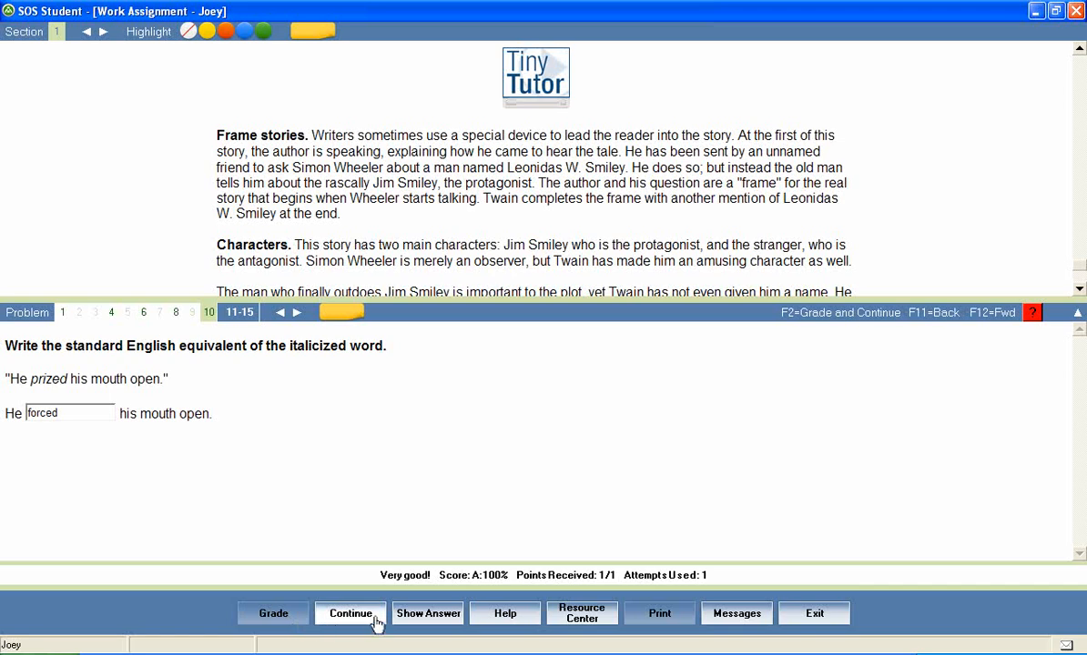
pyautogui.click(349, 612)
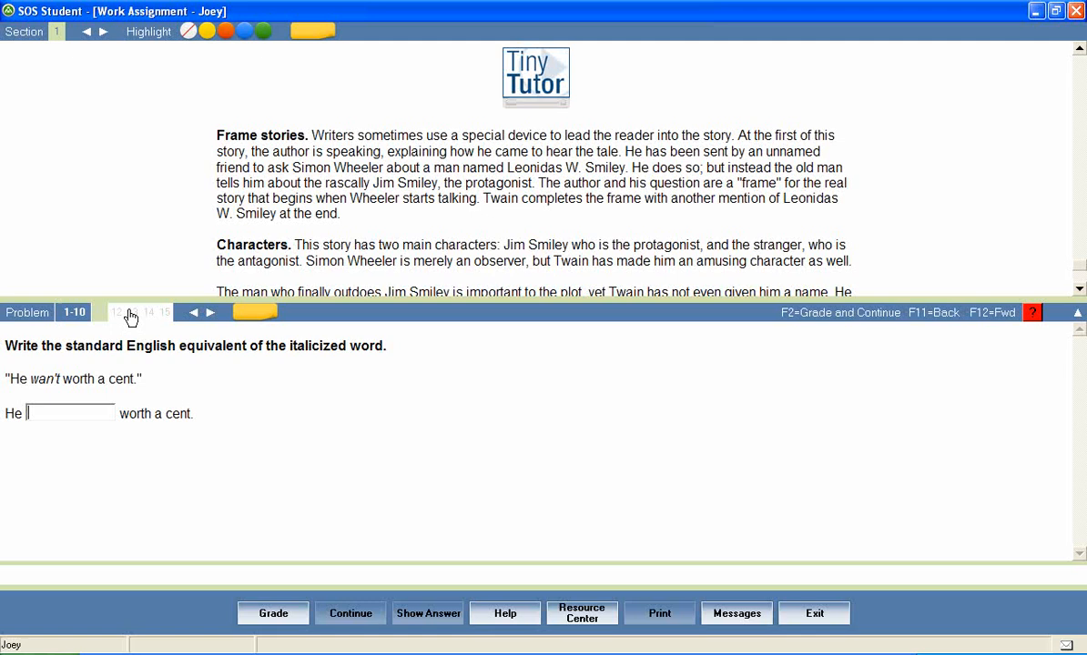
pyautogui.click(132, 312)
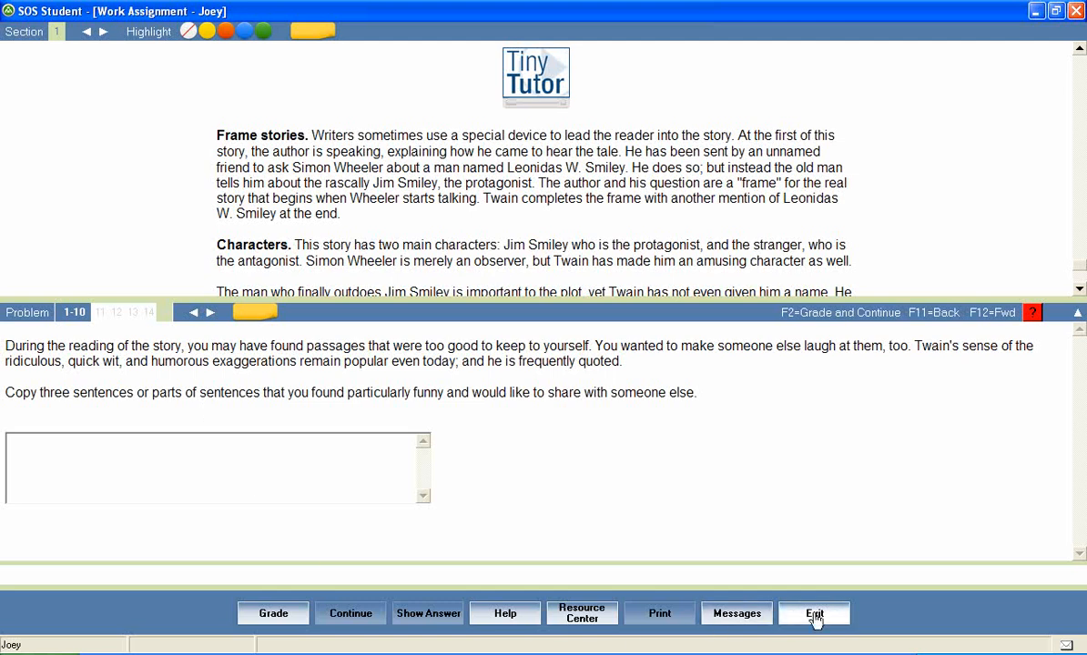
pyautogui.click(812, 613)
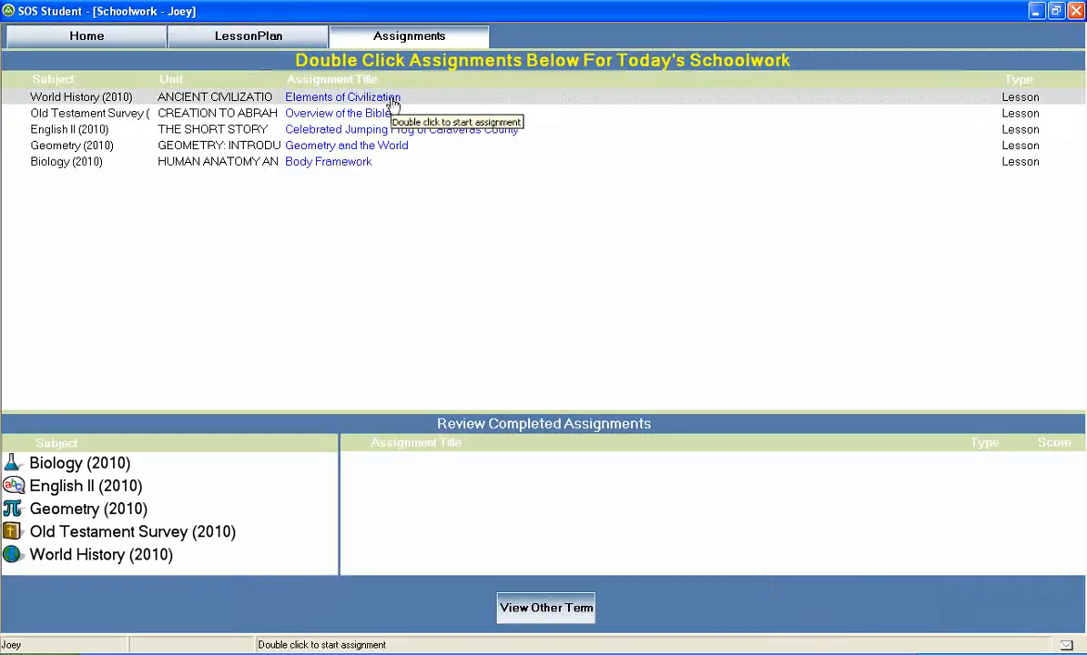